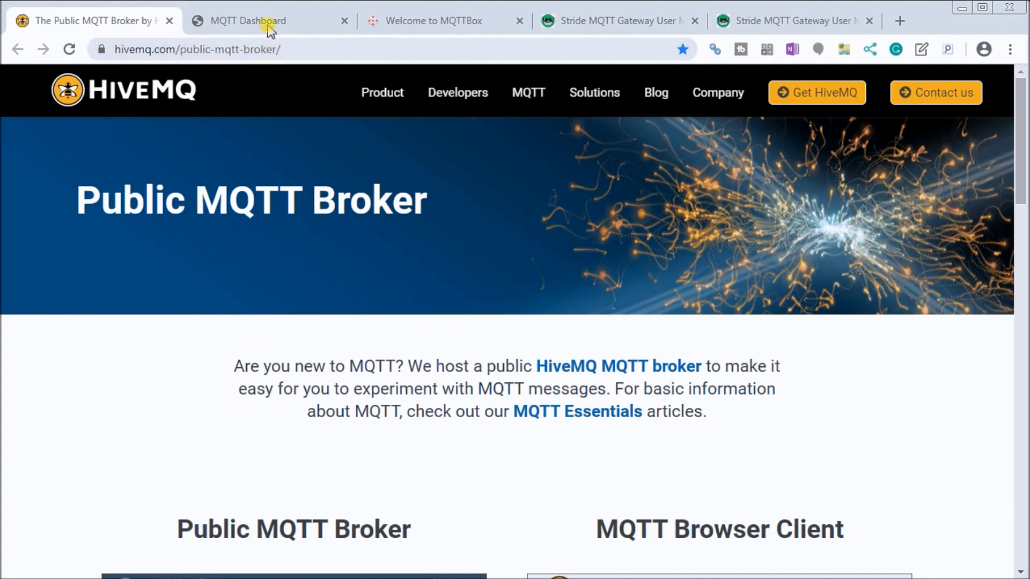
Step: Switch to the MQTT Dashboard to read host broker.hivemq.com and TCP port 1883
click(253, 21)
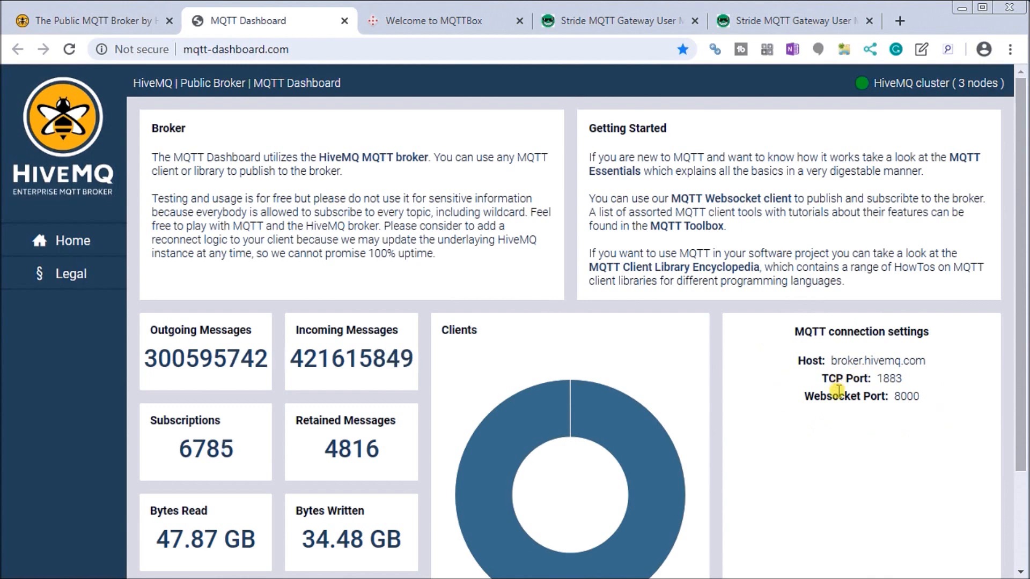
mouse_move(835, 417)
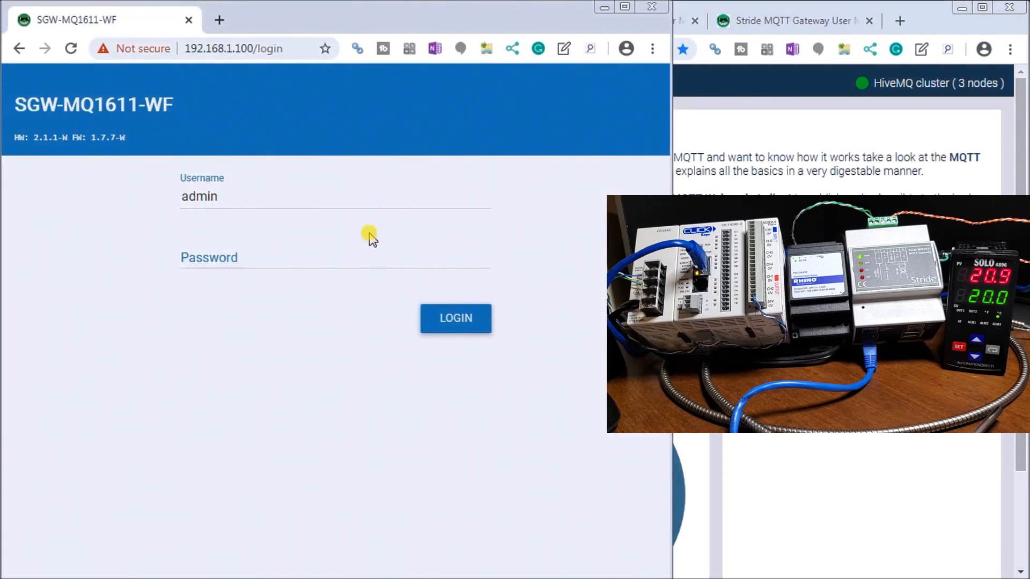
mouse_move(88, 173)
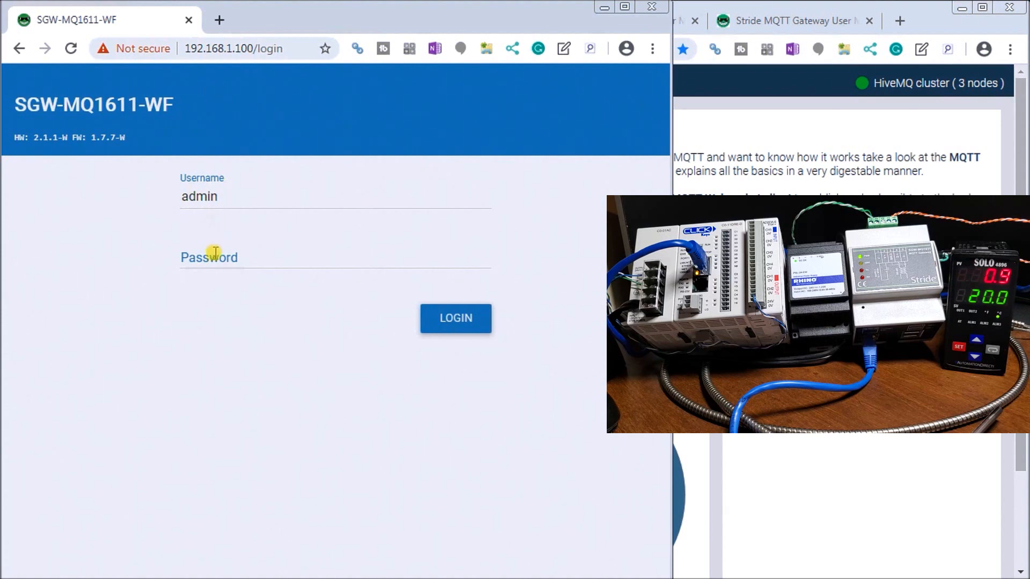
Step: Enter the password and log in to the gateway, revealing the Click and Solo devices
click(328, 263)
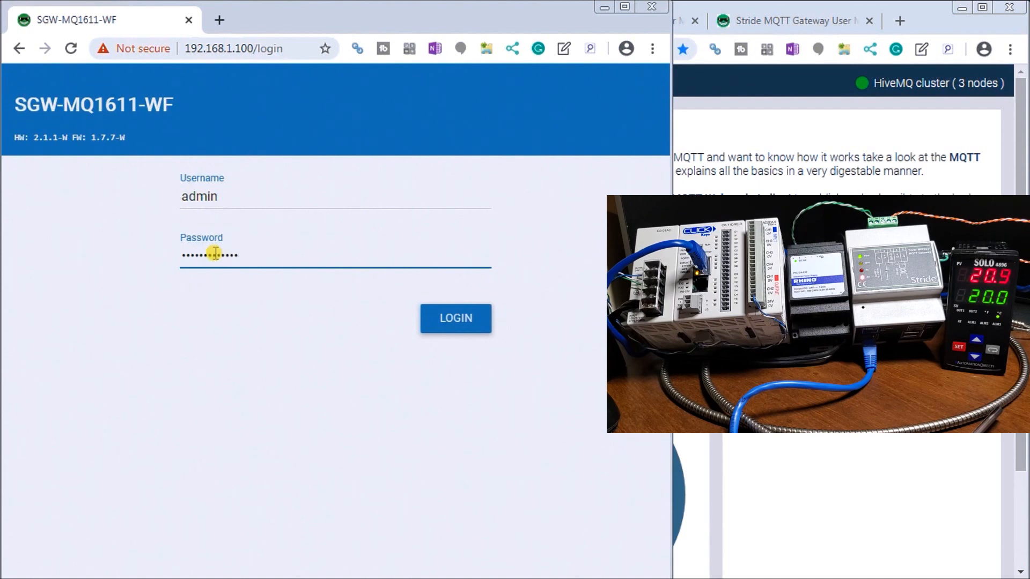
click(455, 318)
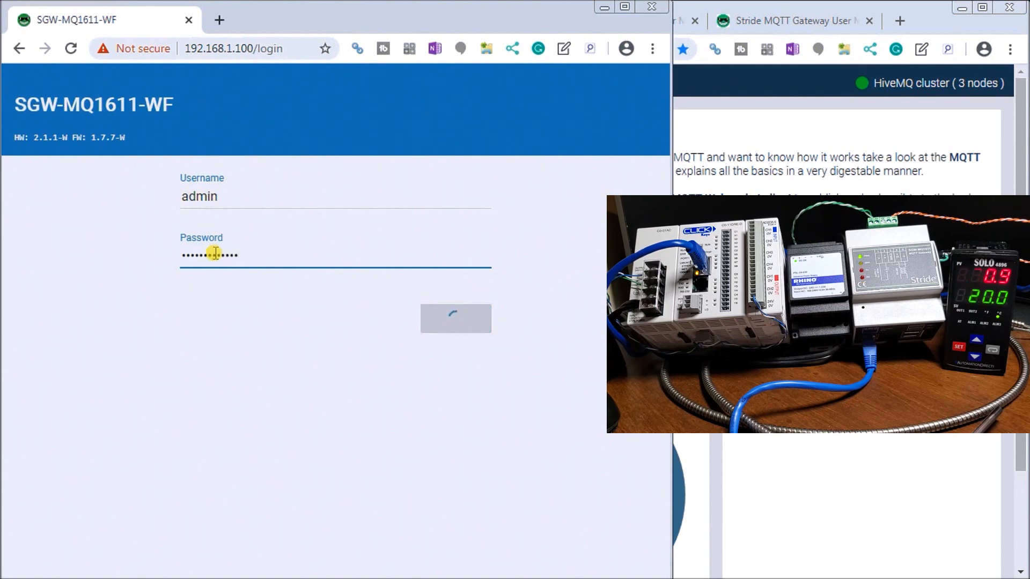
click(455, 319)
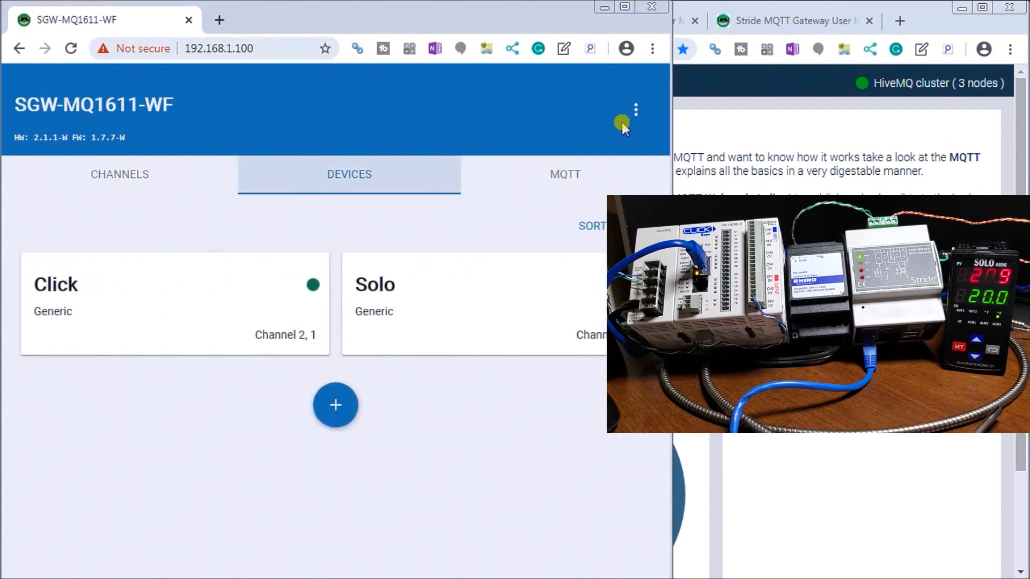
click(635, 109)
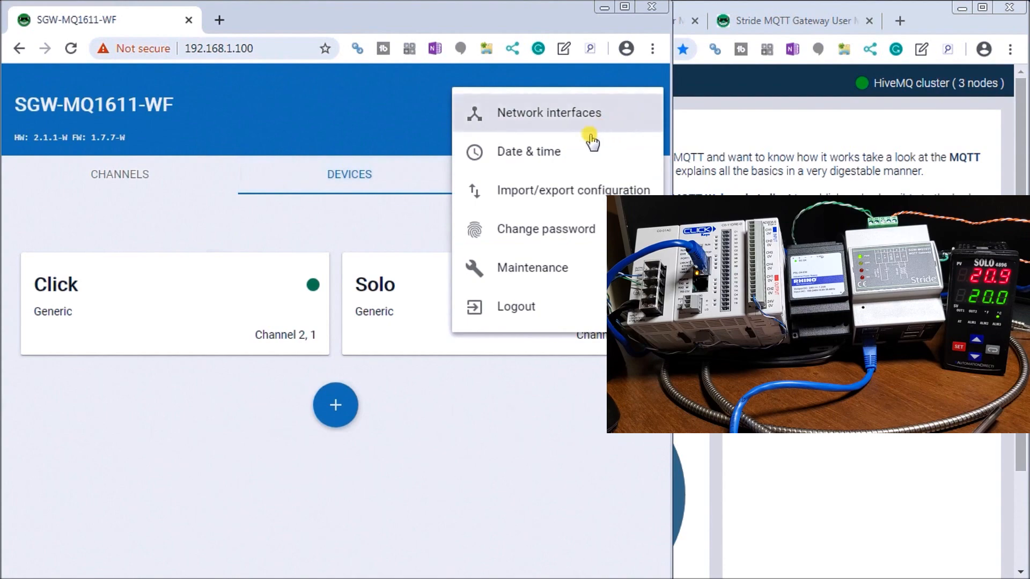
mouse_move(559, 113)
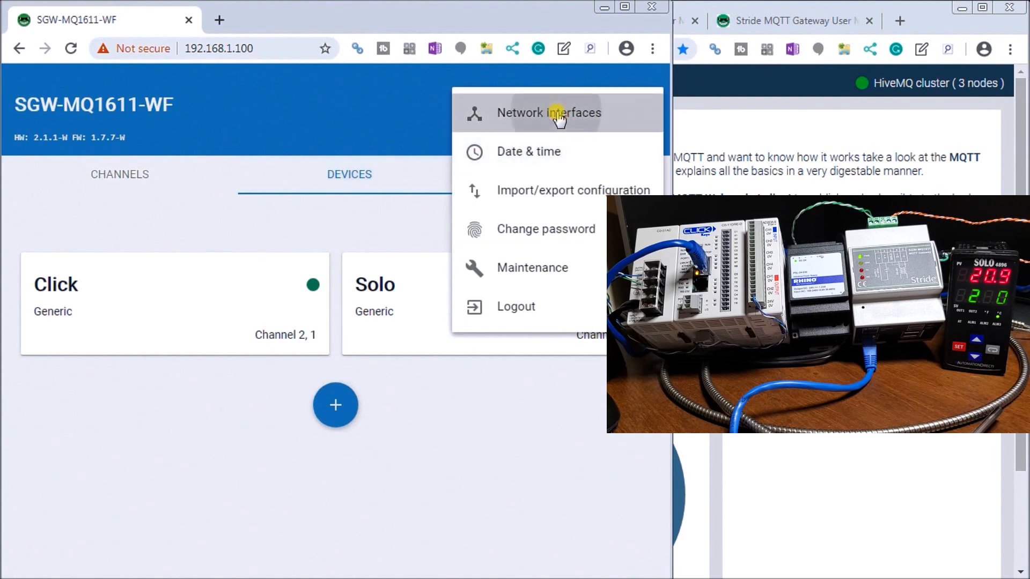
click(549, 112)
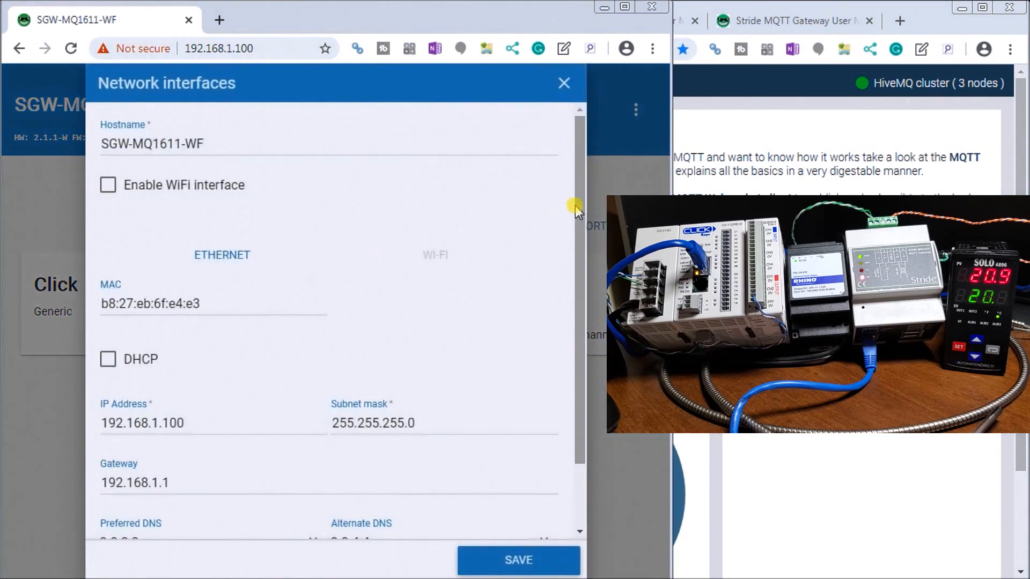
scroll(down, 3)
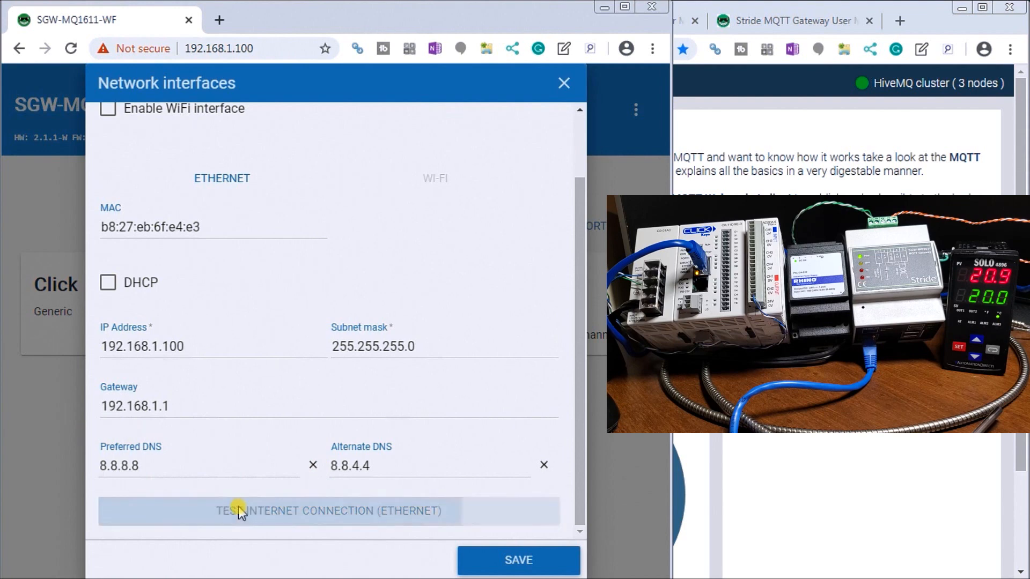
click(328, 511)
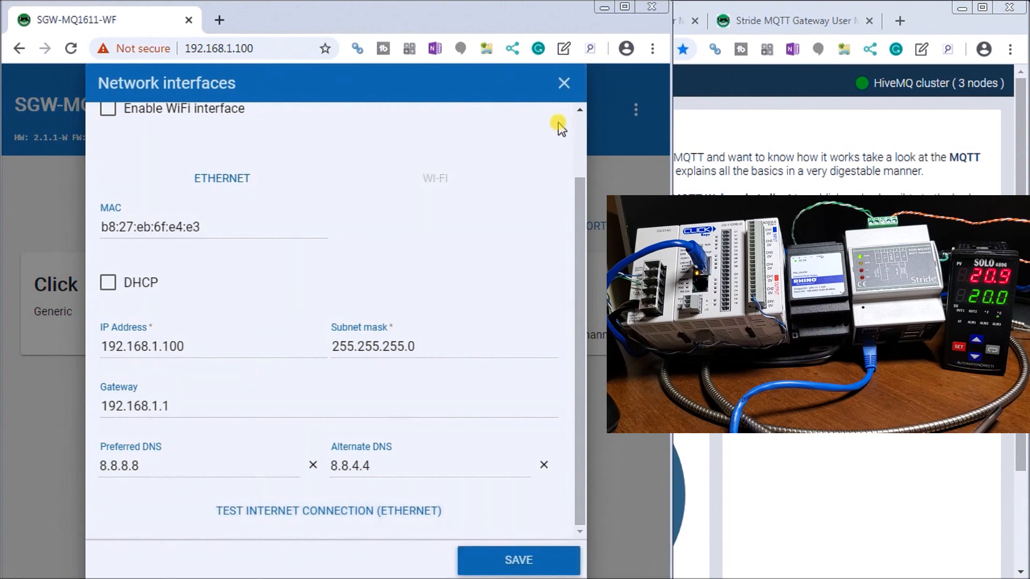
click(563, 83)
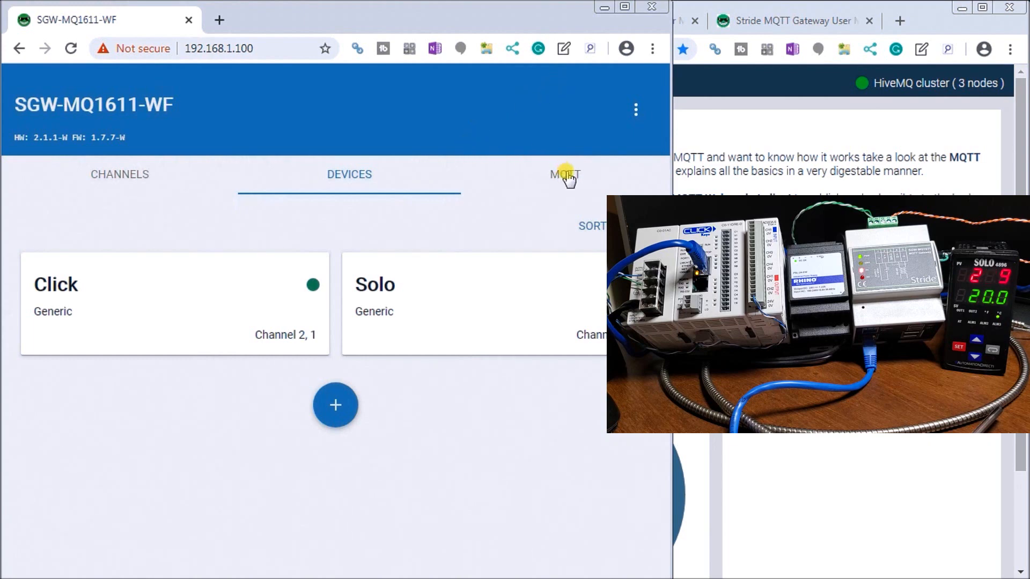
Step: View the MQTT settings: broker broker.hivemq.com, port 1883, client ID ACC, keep-alive 60
click(563, 173)
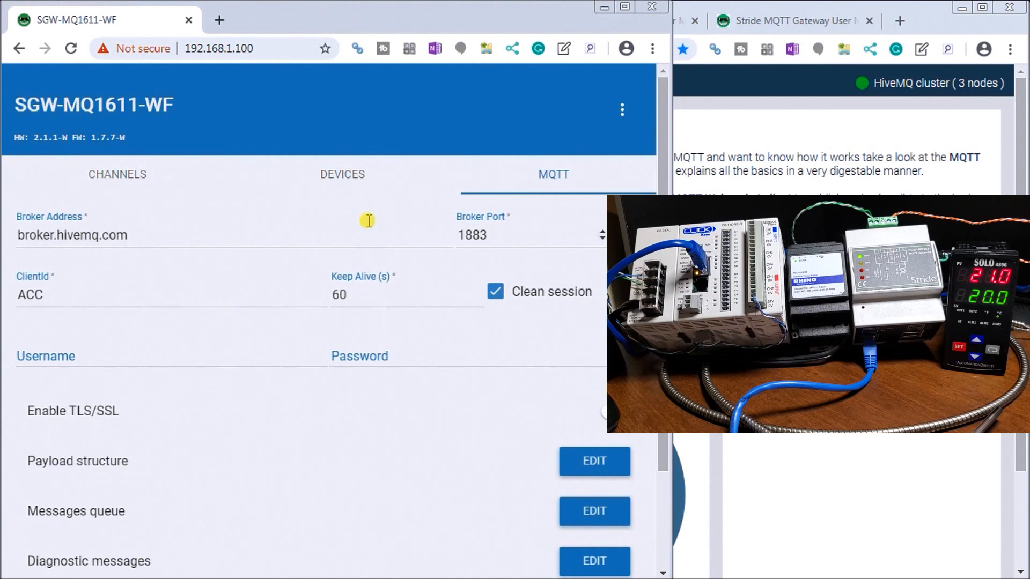
mouse_move(248, 387)
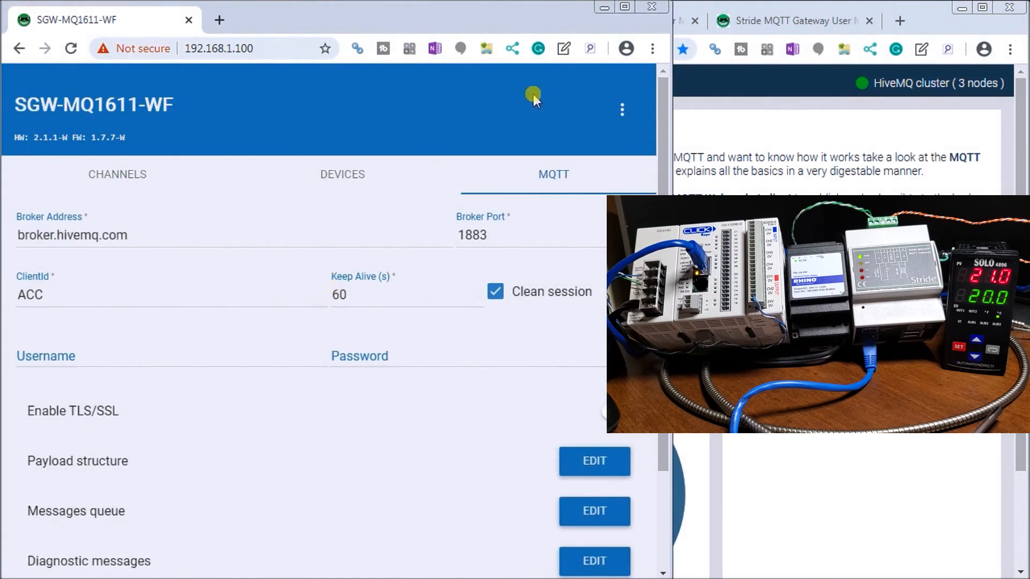
click(118, 173)
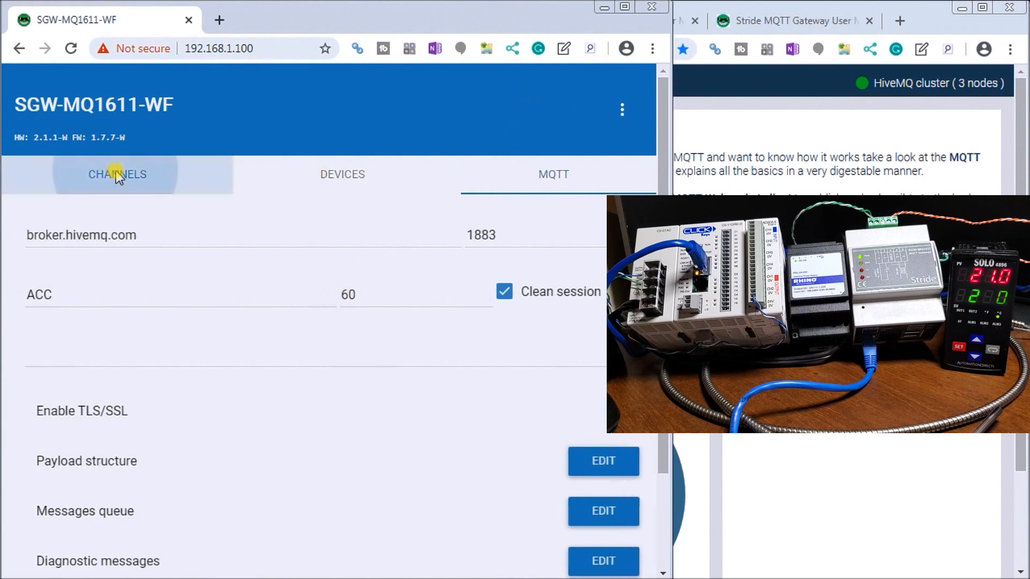
Step: Open Channel 2 from the channels list to review Modbus TCP 192.168.1.130, port 502
click(119, 174)
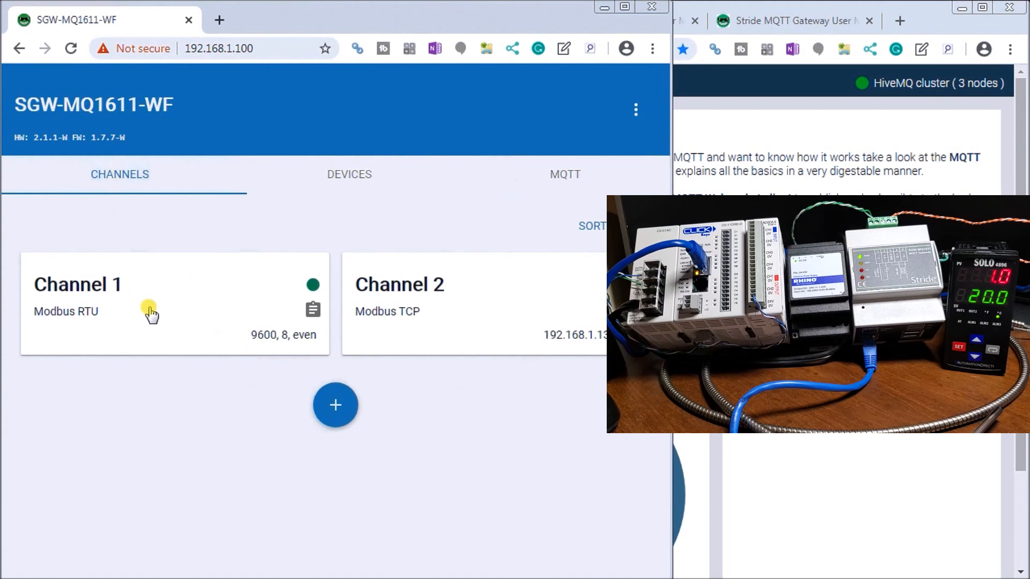
mouse_move(445, 310)
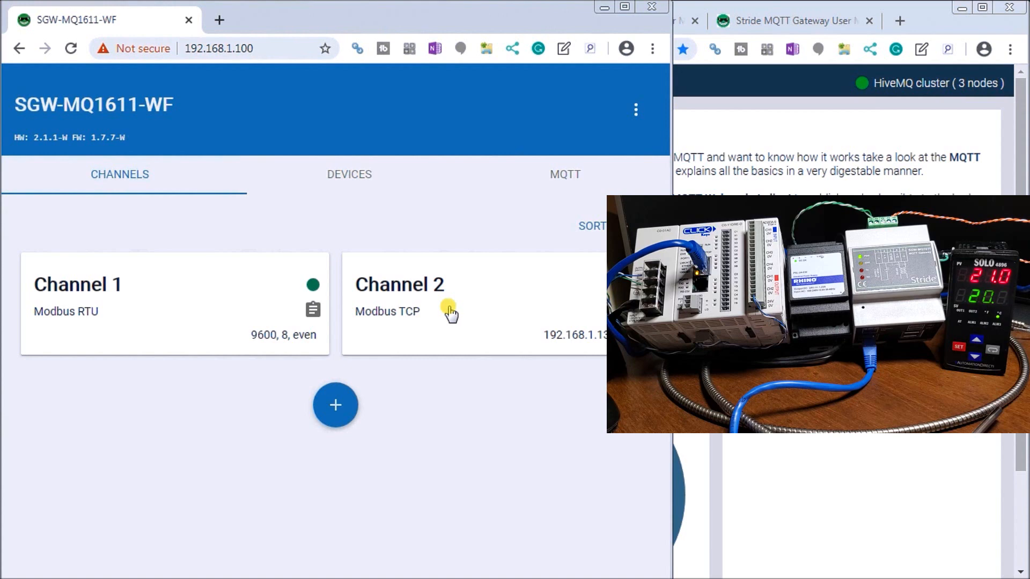
click(447, 308)
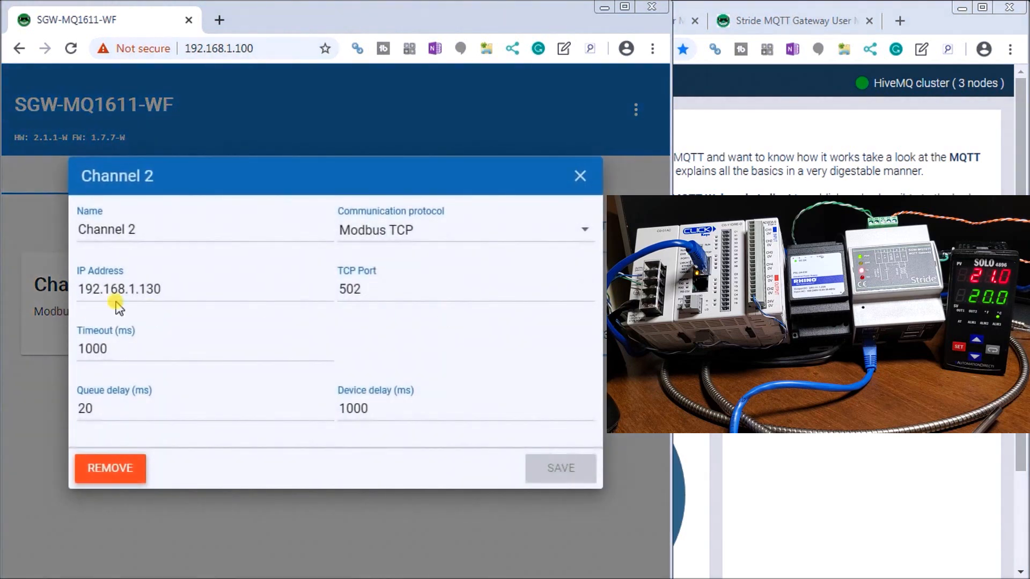
mouse_move(361, 246)
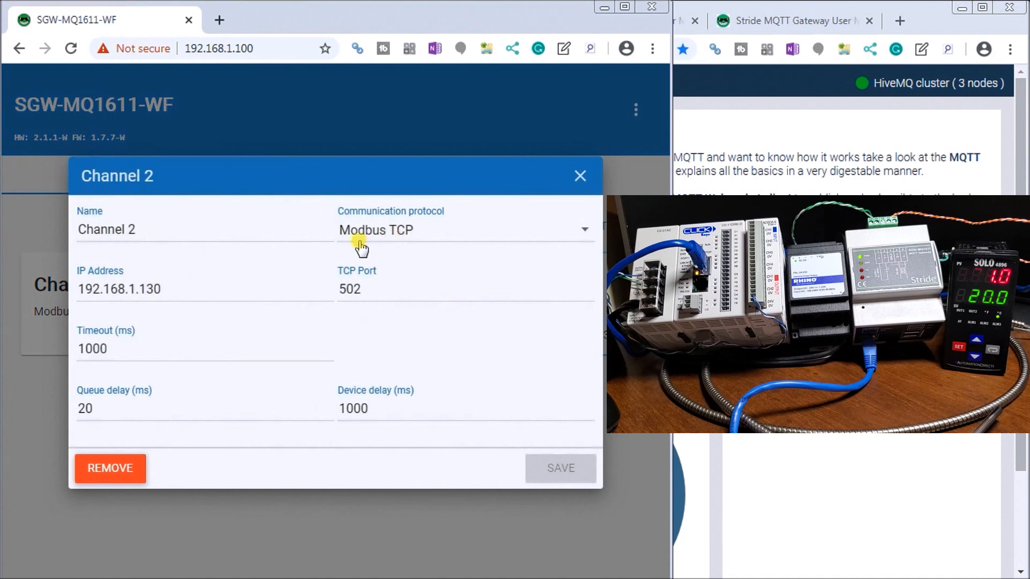
mouse_move(138, 253)
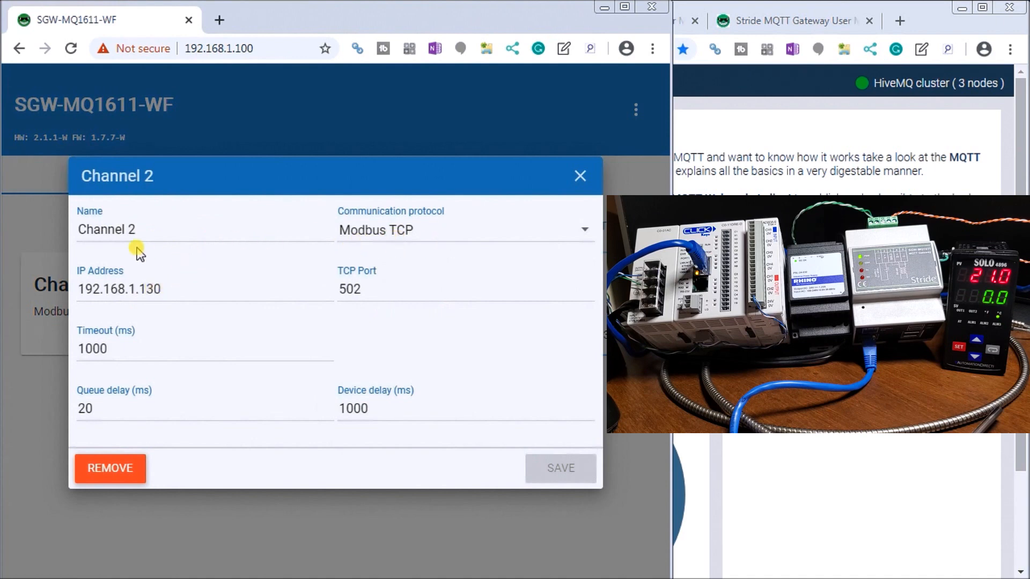
mouse_move(104, 312)
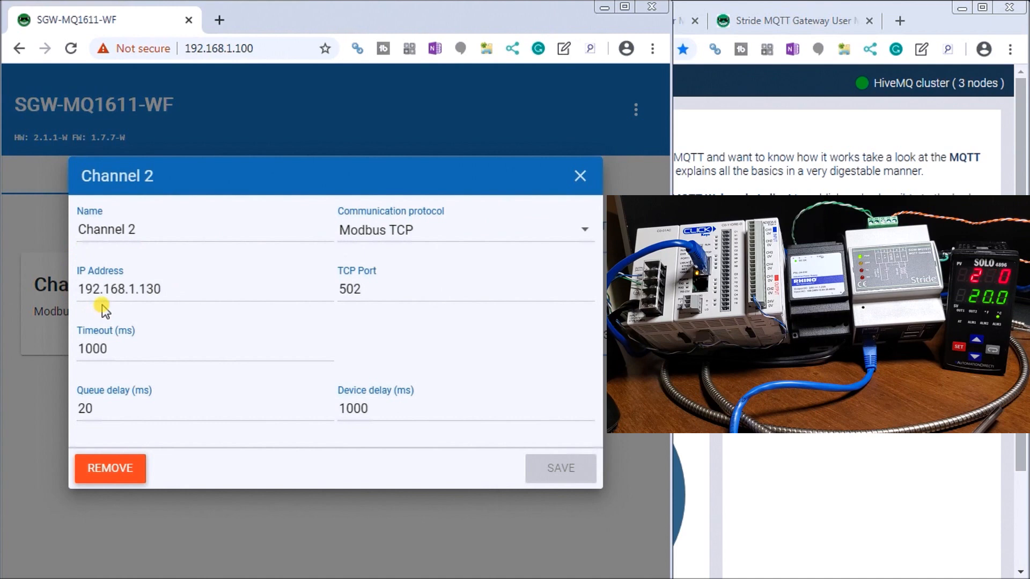
mouse_move(358, 326)
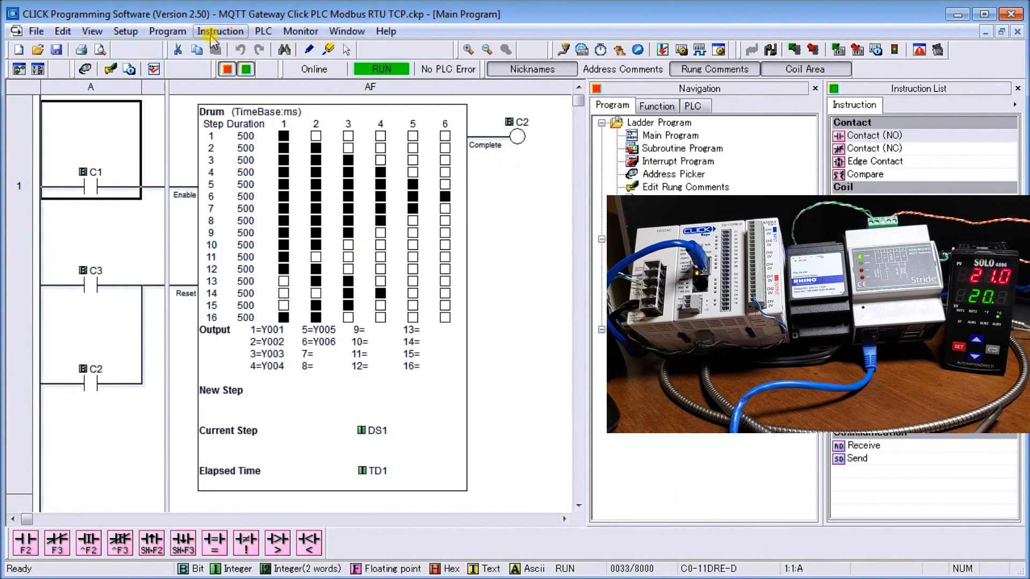
click(125, 31)
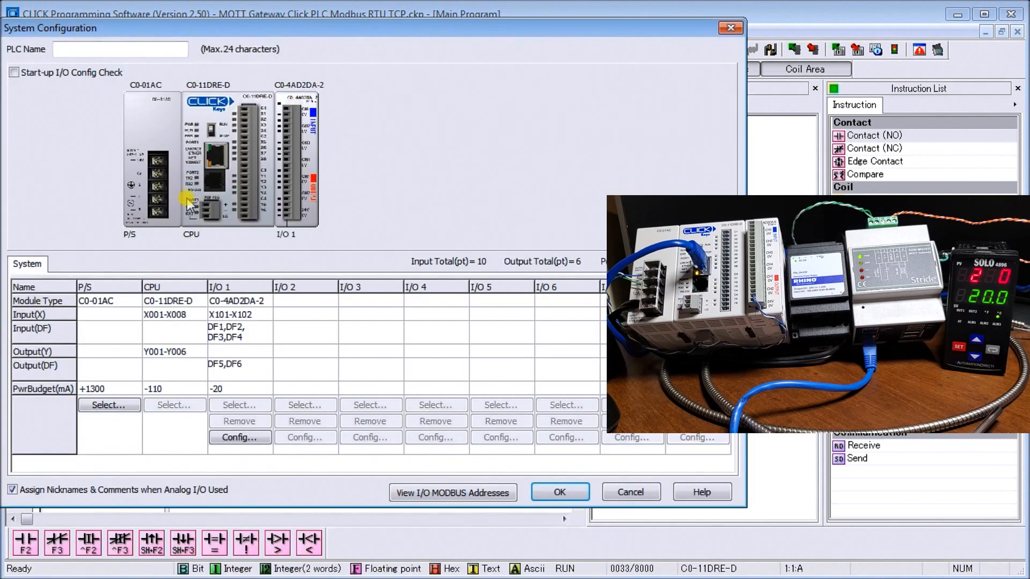
mouse_move(220, 158)
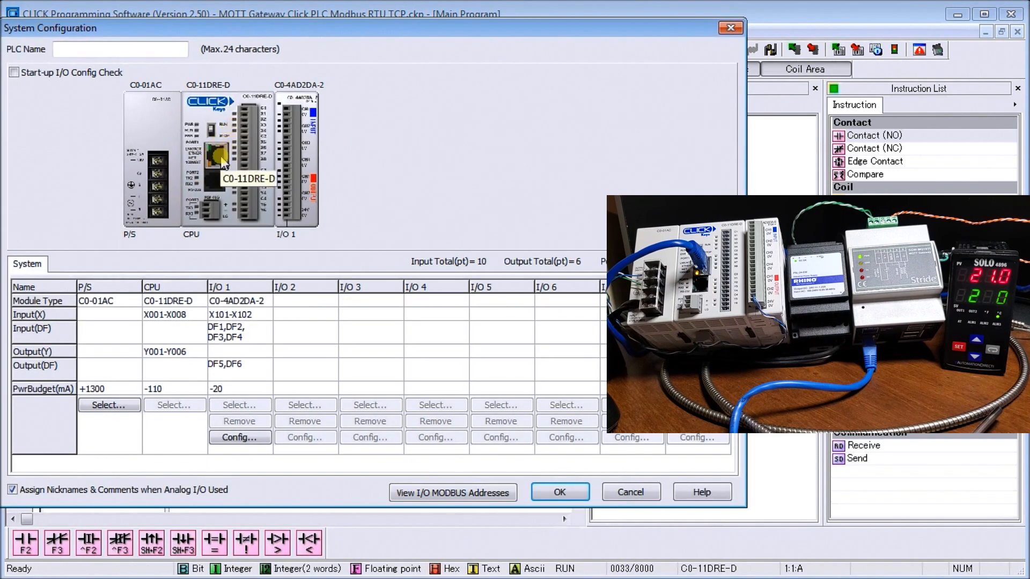
click(238, 438)
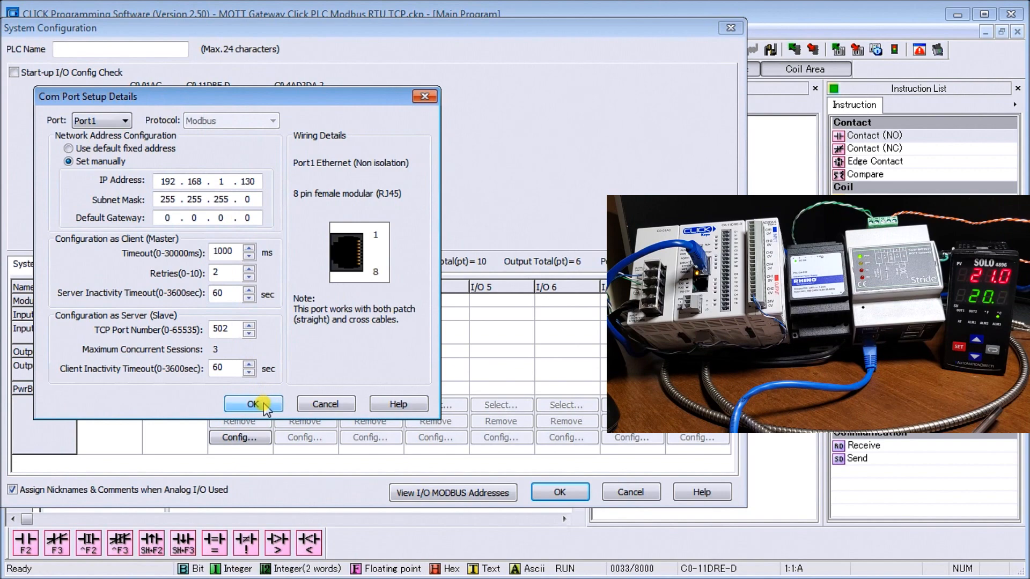
click(254, 404)
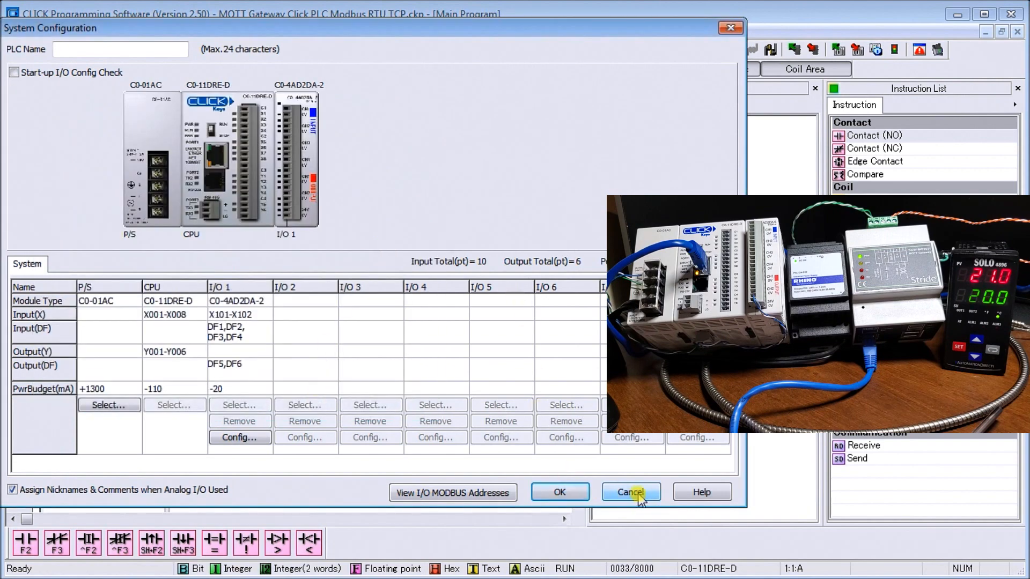
click(630, 491)
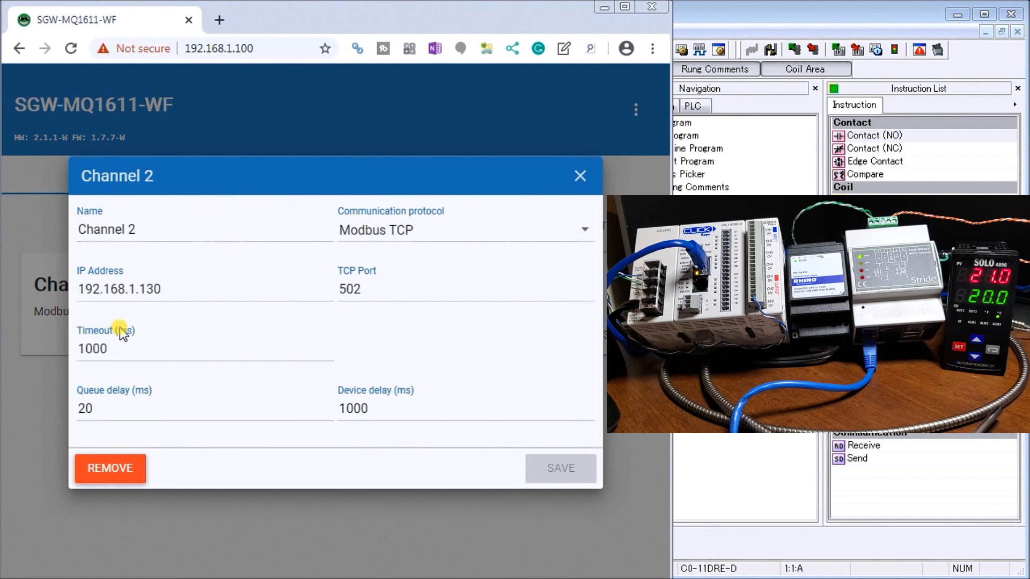
mouse_move(580, 177)
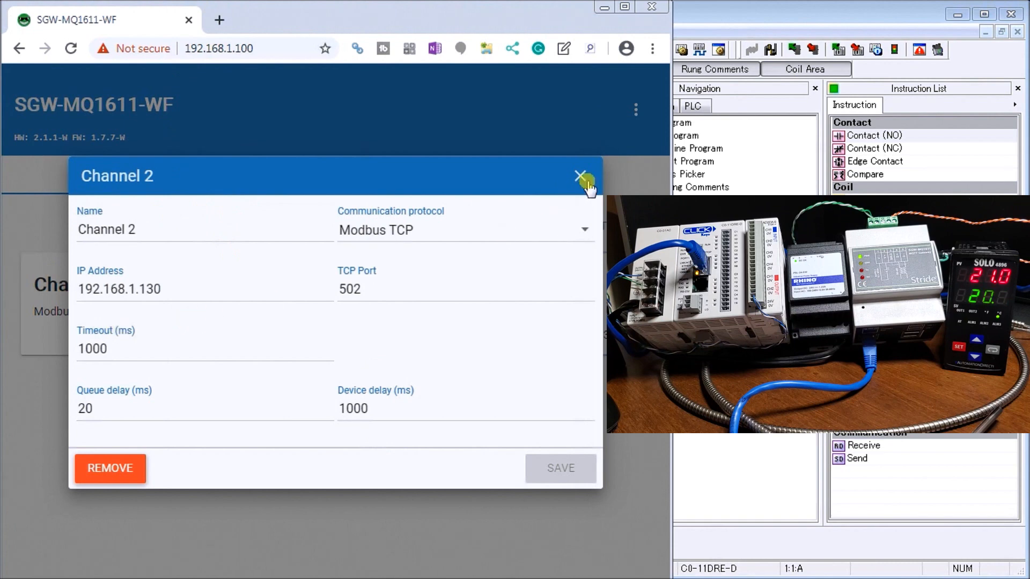
Step: Close Channel 2's details and show the devices list with Click and Solo
click(580, 176)
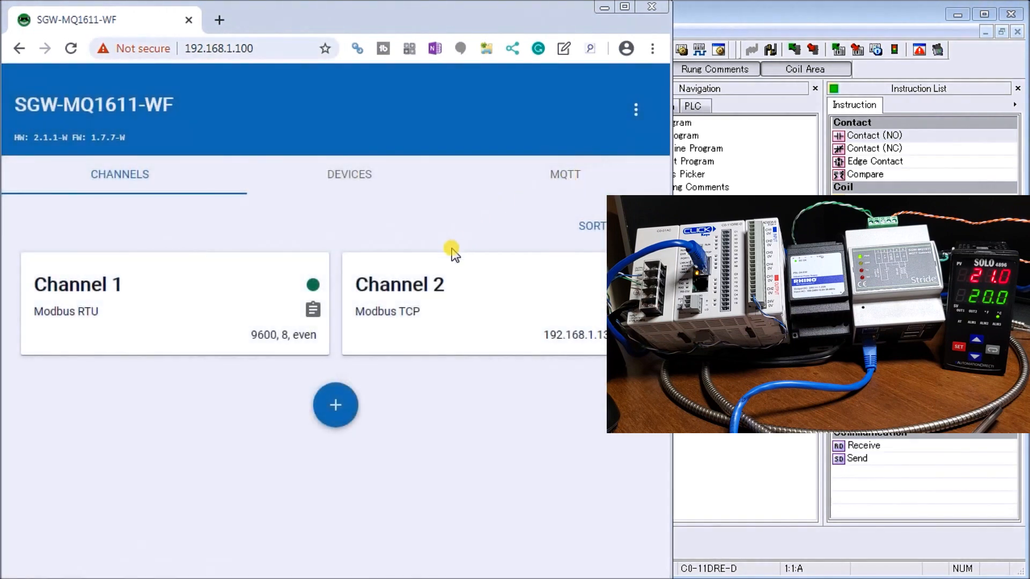
click(348, 174)
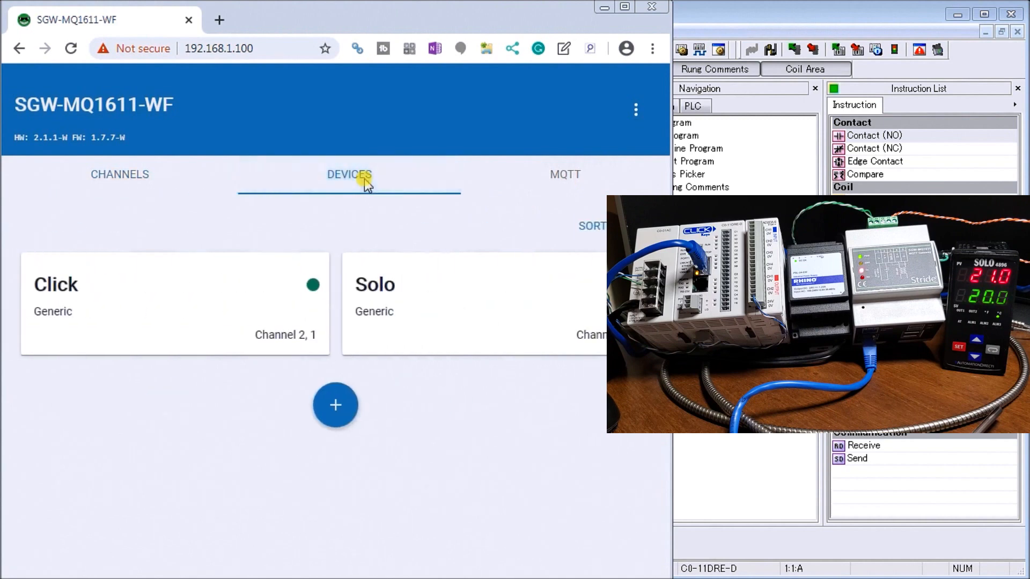
mouse_move(144, 302)
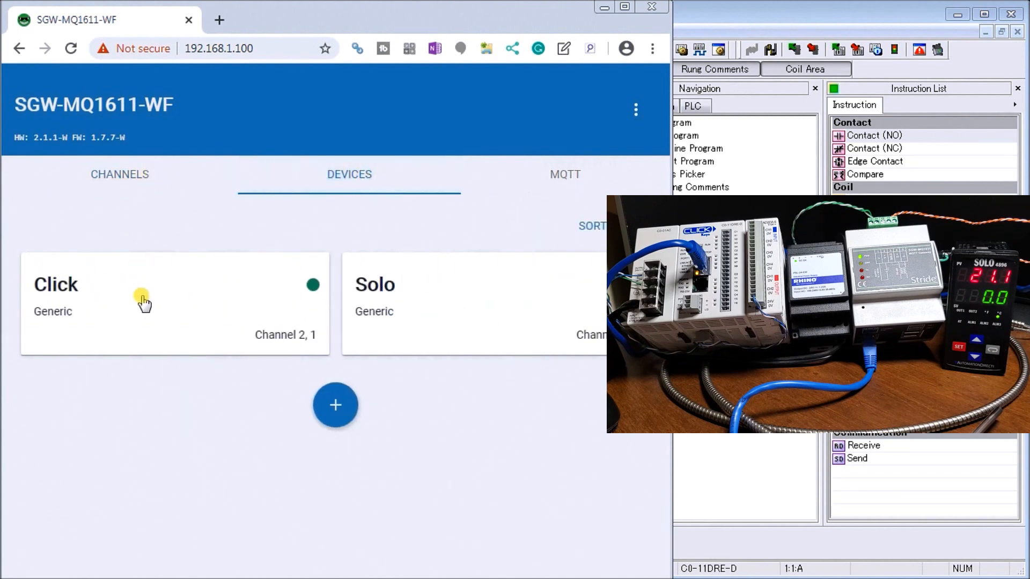
mouse_move(294, 328)
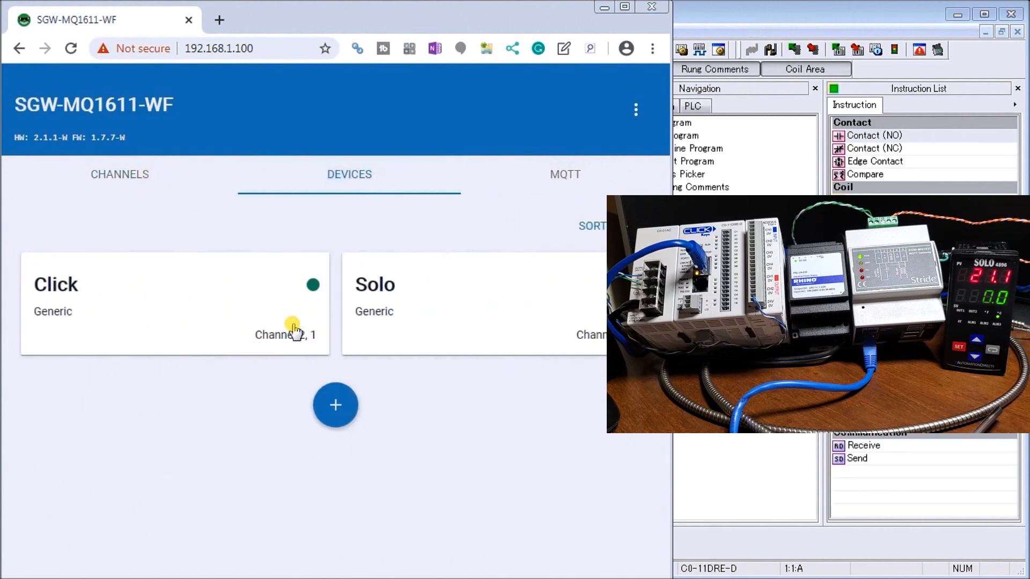
Step: Open the Click device and view C1's settings: 1 bit, address 16384, codes 01/05
click(173, 303)
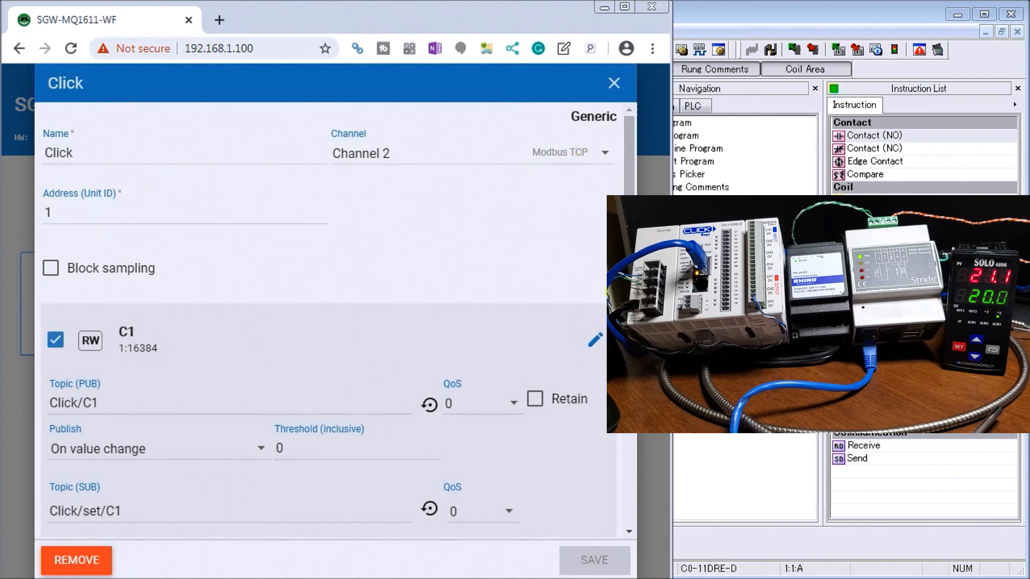
scroll(down, 3)
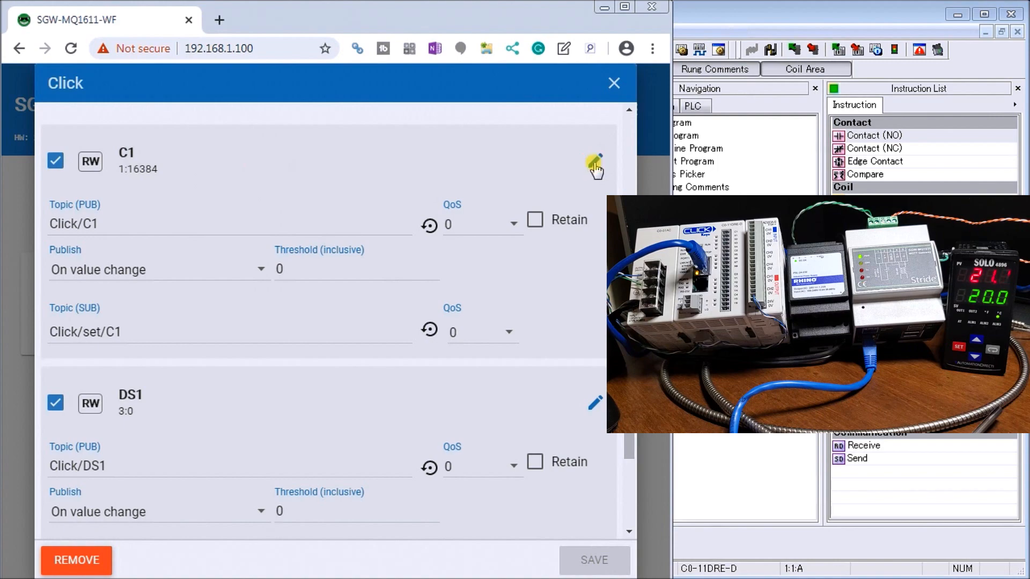
click(593, 163)
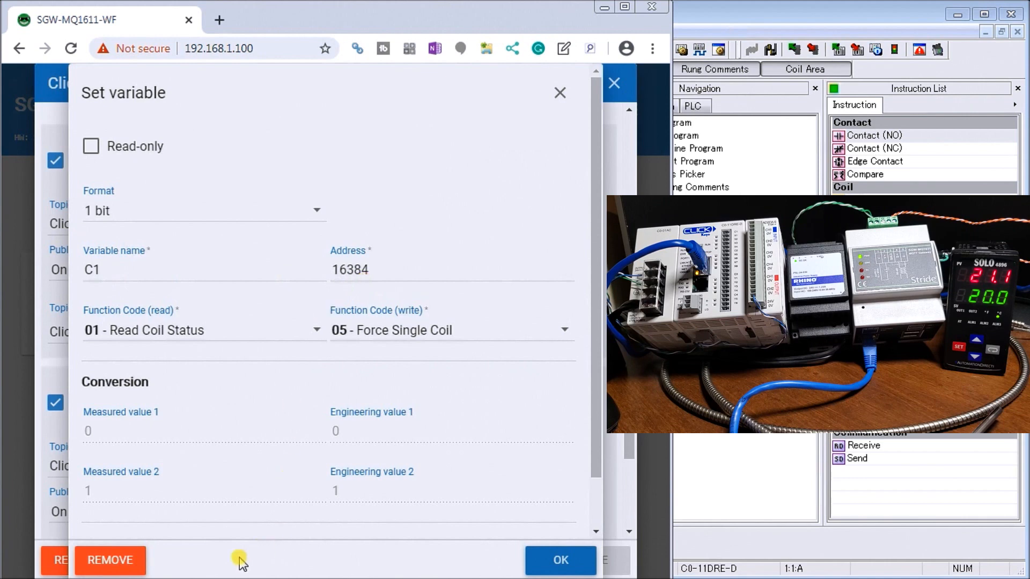
mouse_move(918, 491)
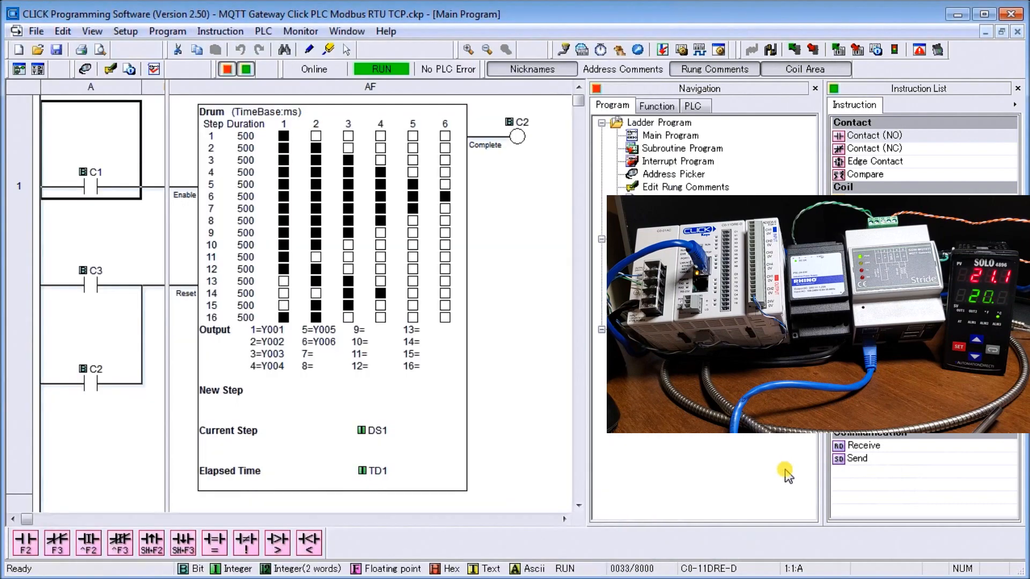
mouse_move(686, 178)
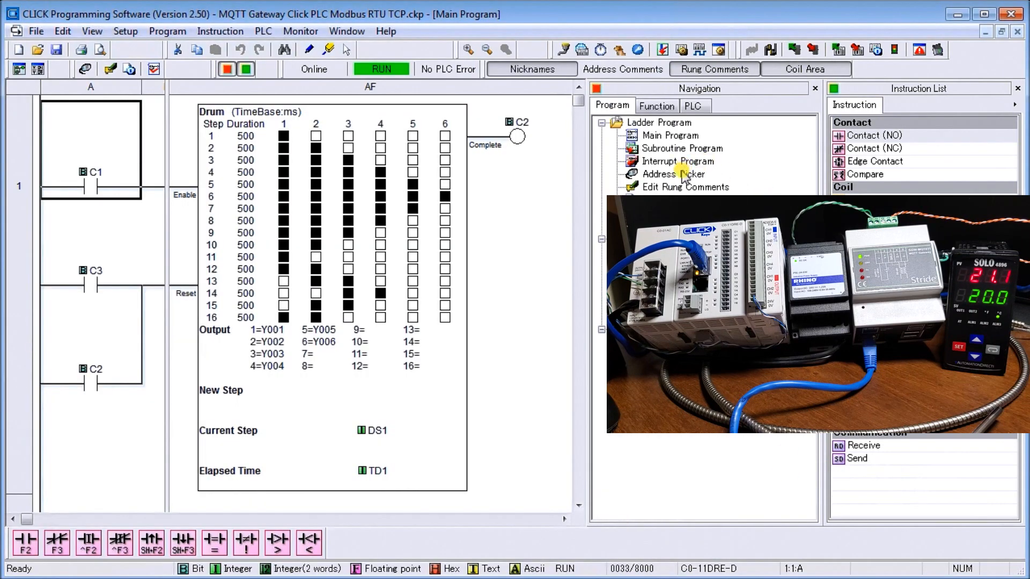
click(674, 174)
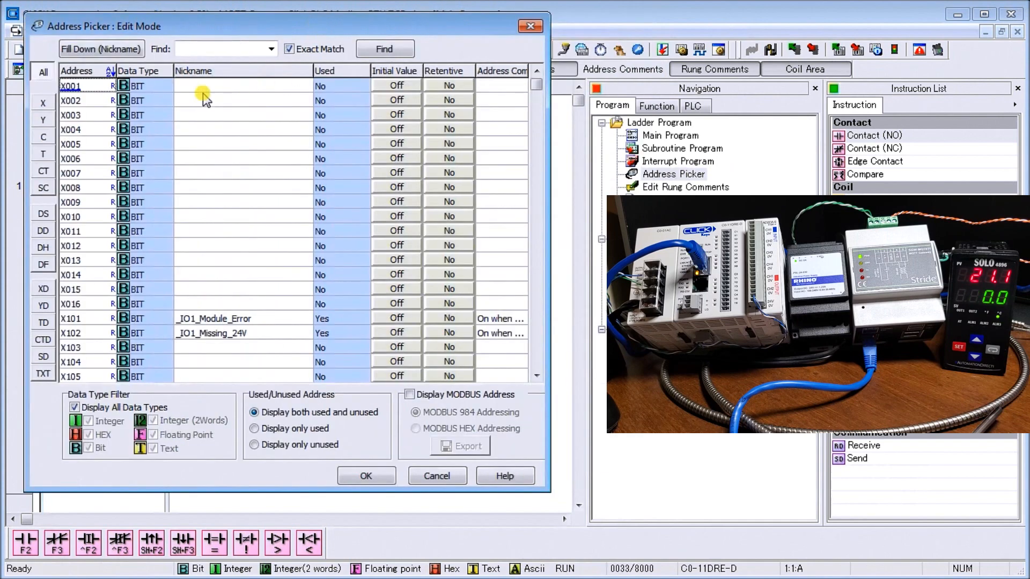
click(43, 137)
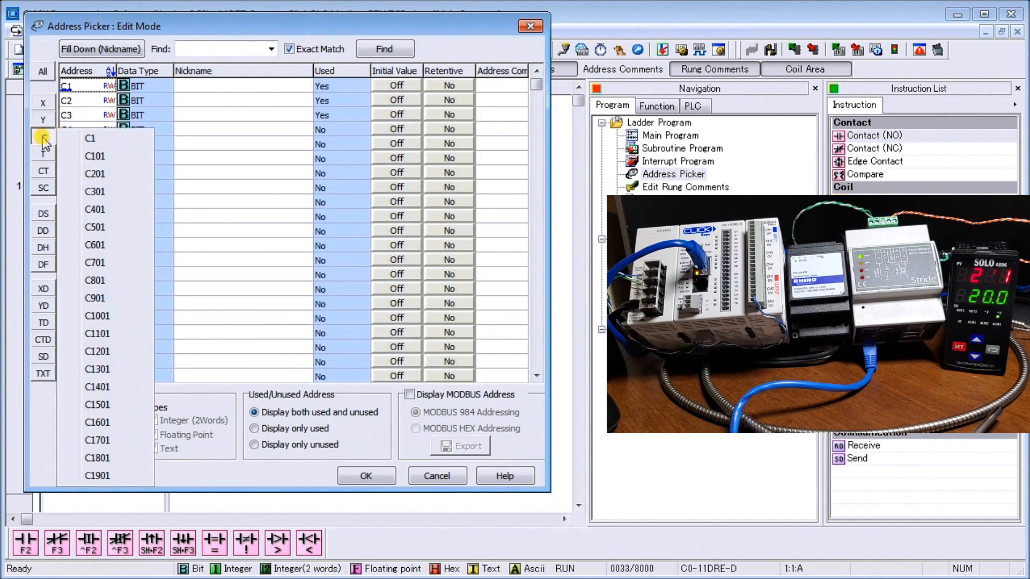
click(44, 137)
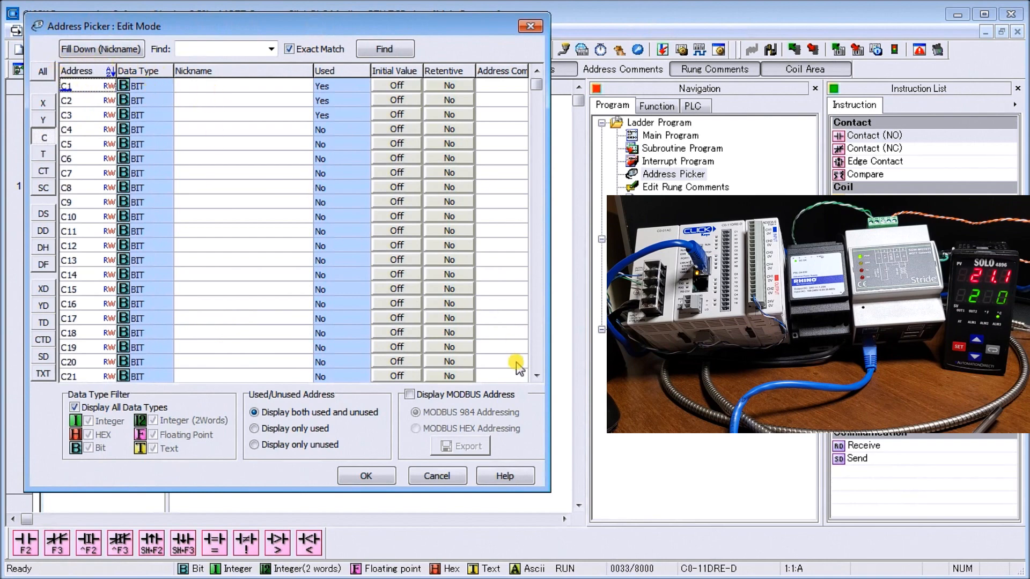
click(409, 394)
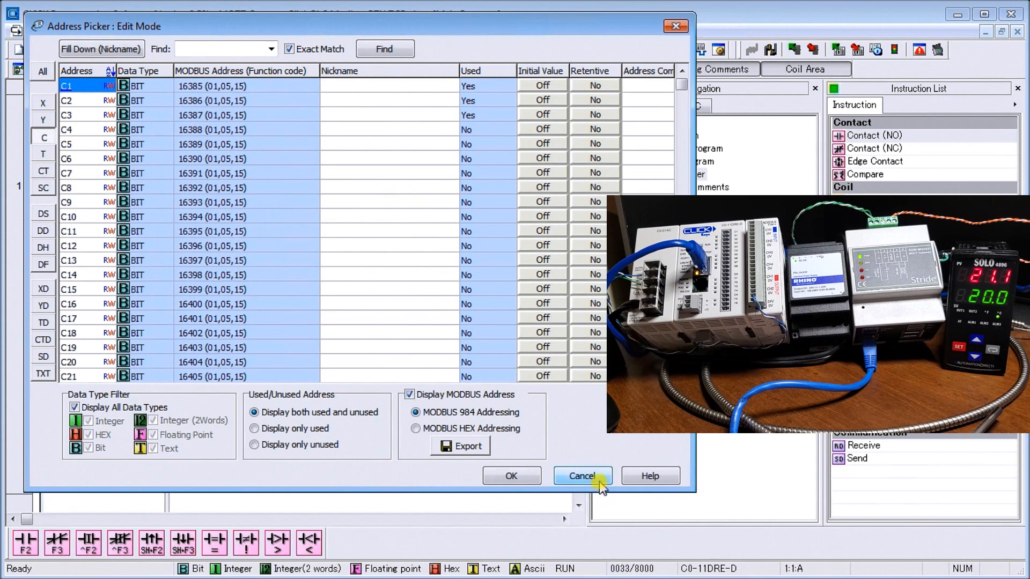
click(580, 476)
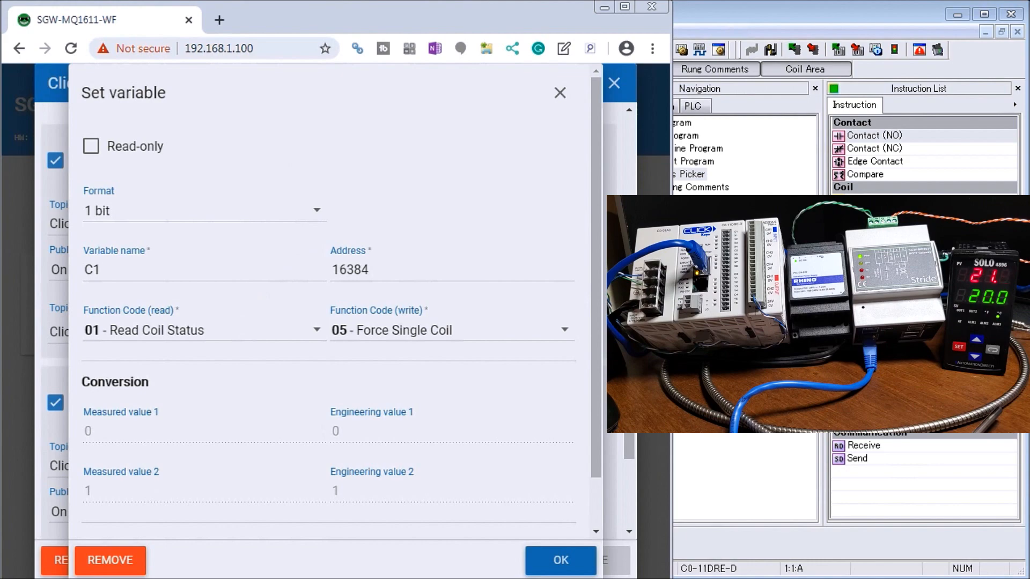
Step: Bring Chrome forward and show the gateway user manual's AutomationDirect addressing appendix
click(250, 21)
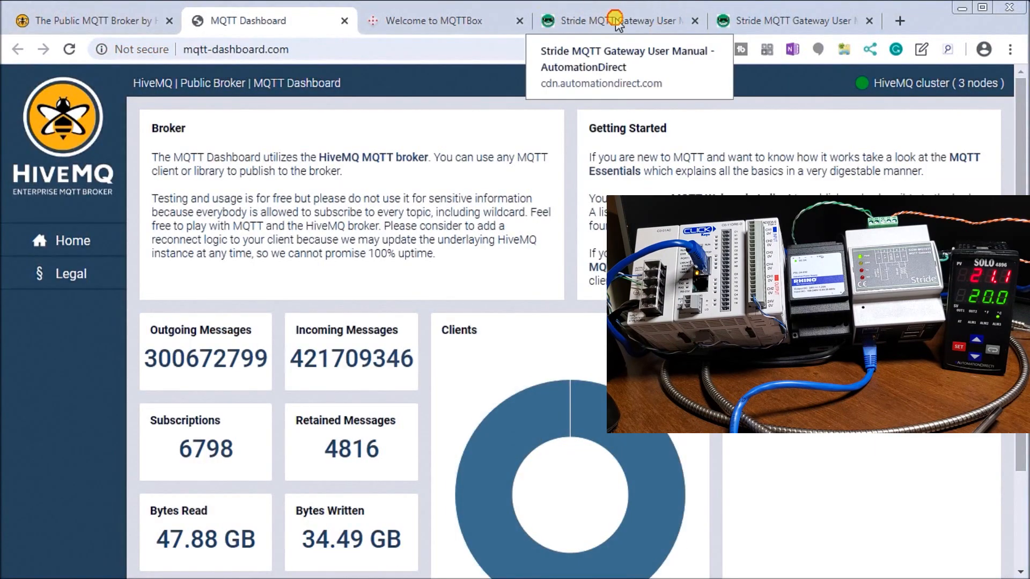
click(614, 20)
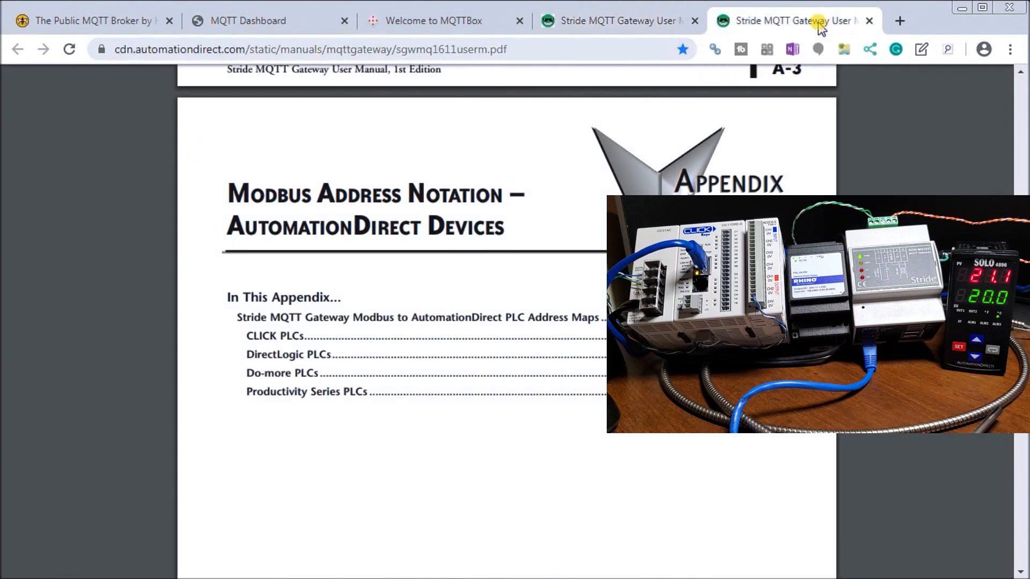
mouse_move(516, 348)
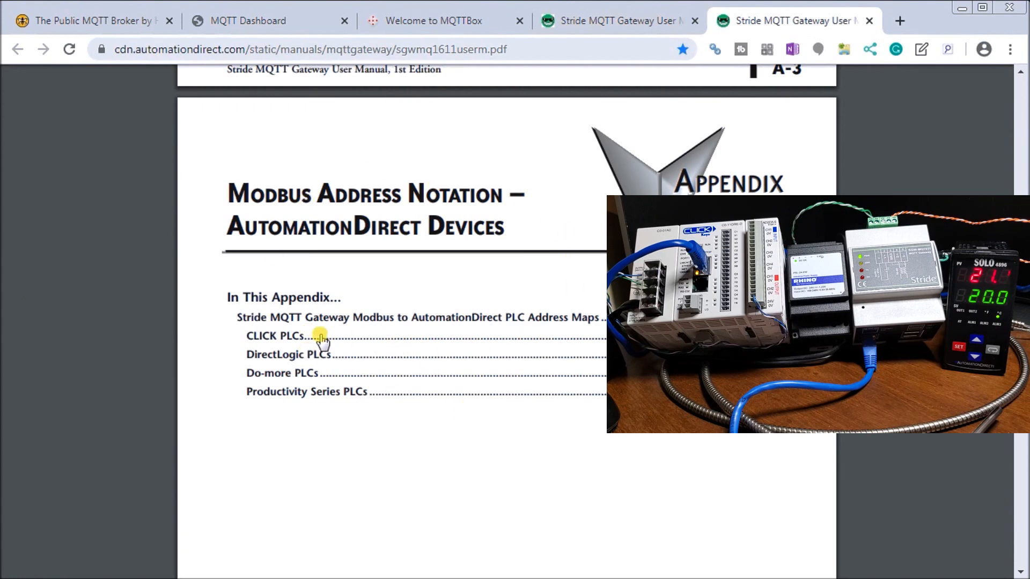
mouse_move(317, 369)
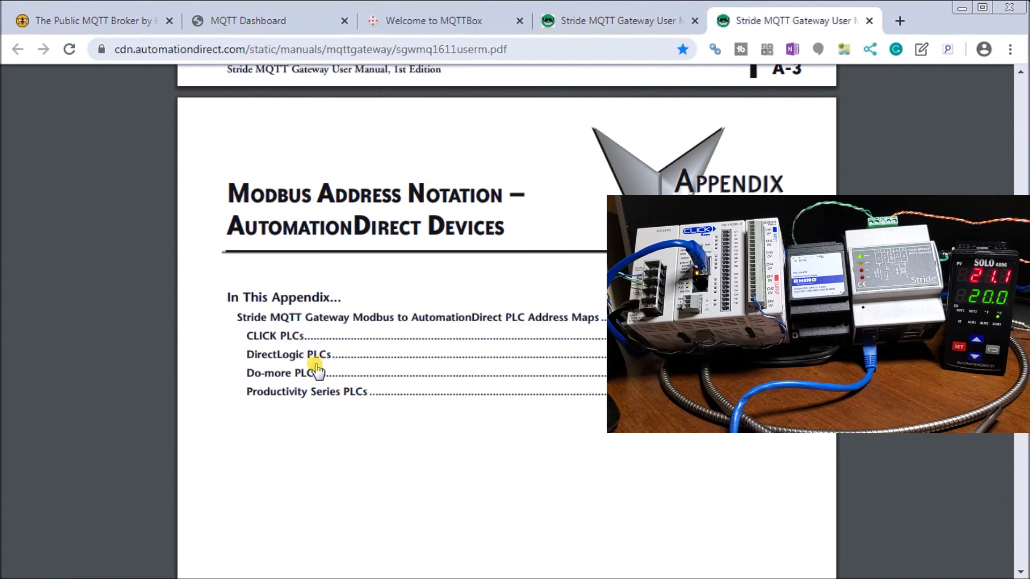
mouse_move(309, 381)
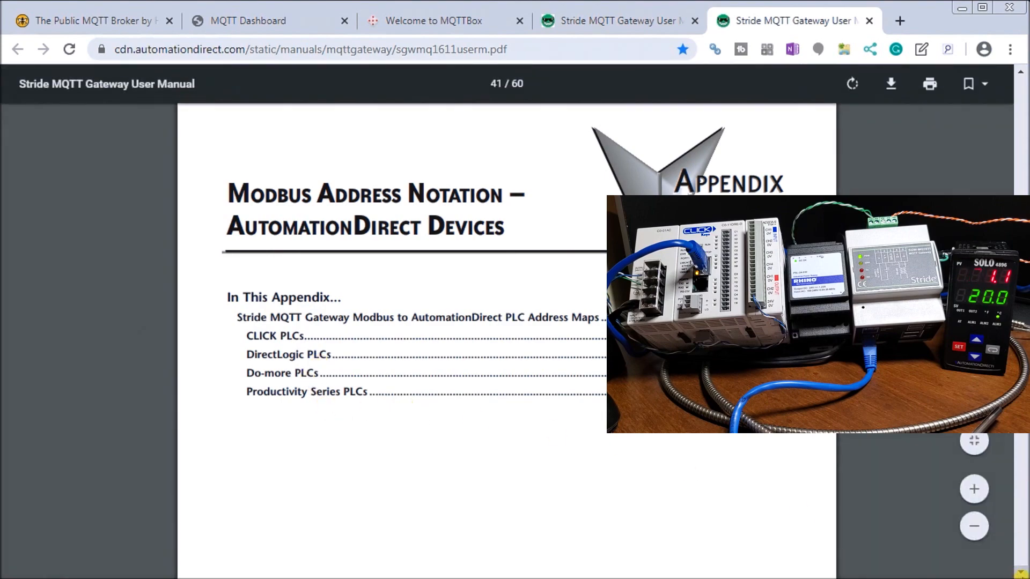
Step: Scroll the CLICK address map to the holding-register table (DS1 at address 0), then return
scroll(down, 3)
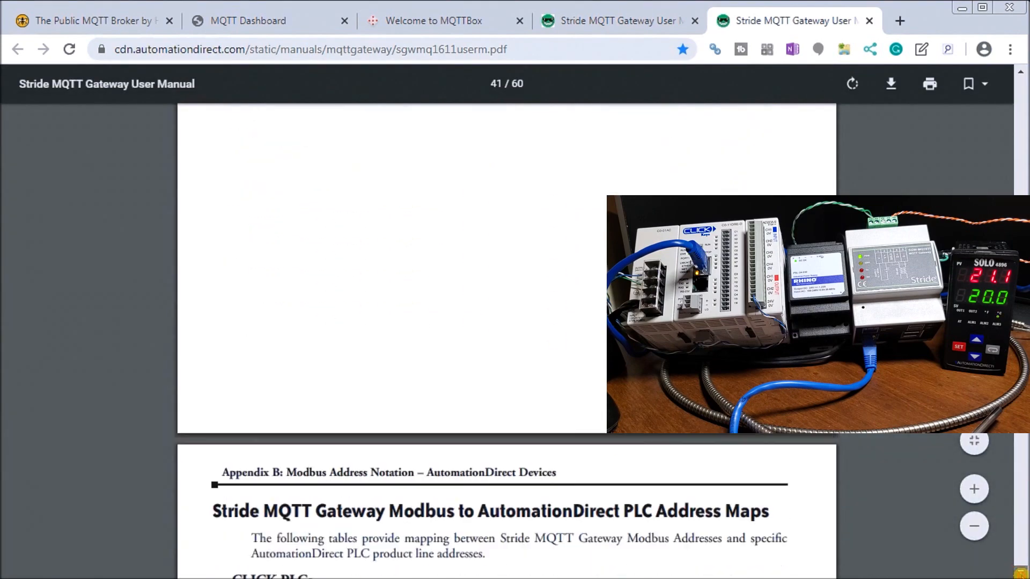
scroll(down, 3)
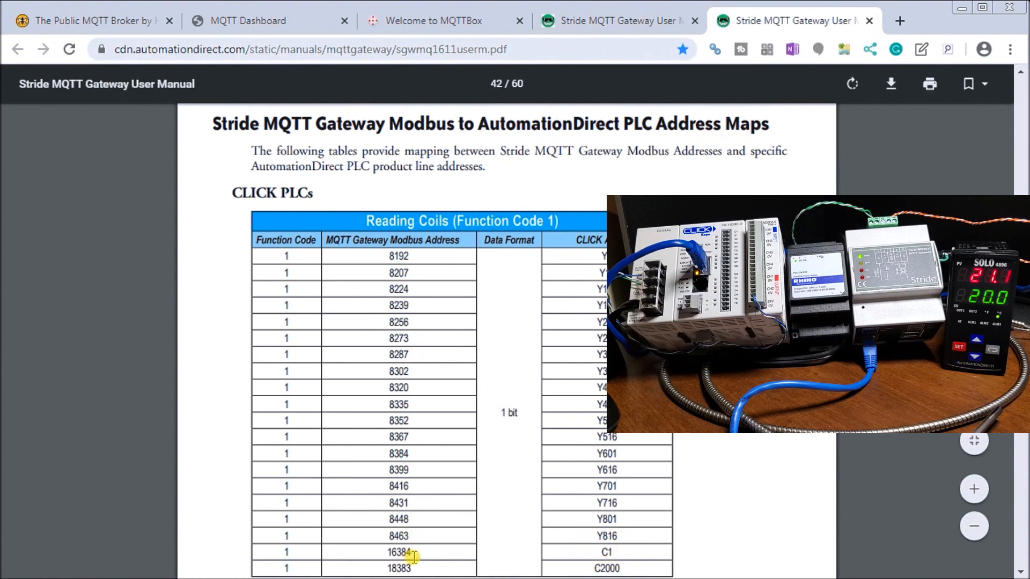
mouse_move(934, 554)
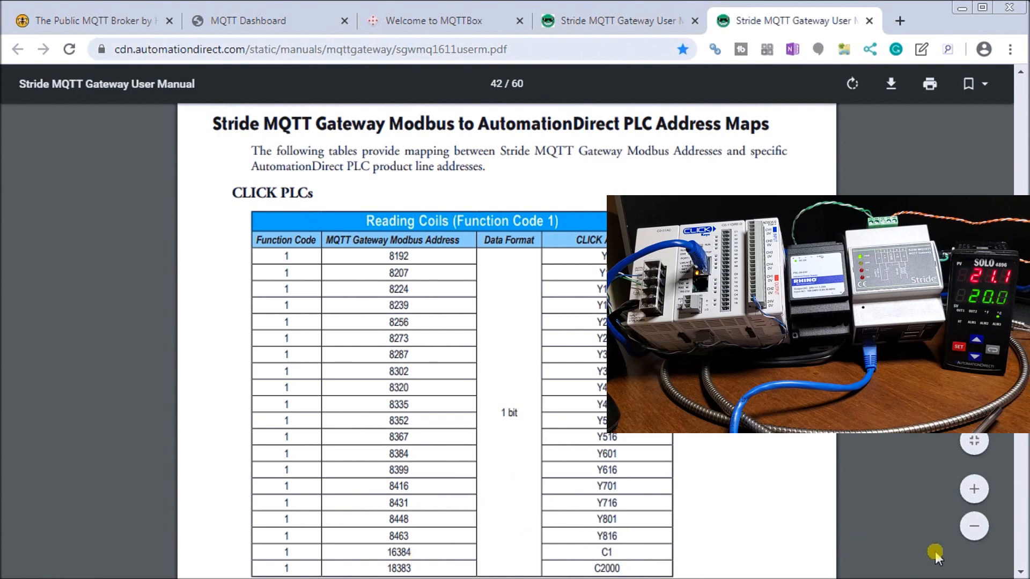
scroll(down, 3)
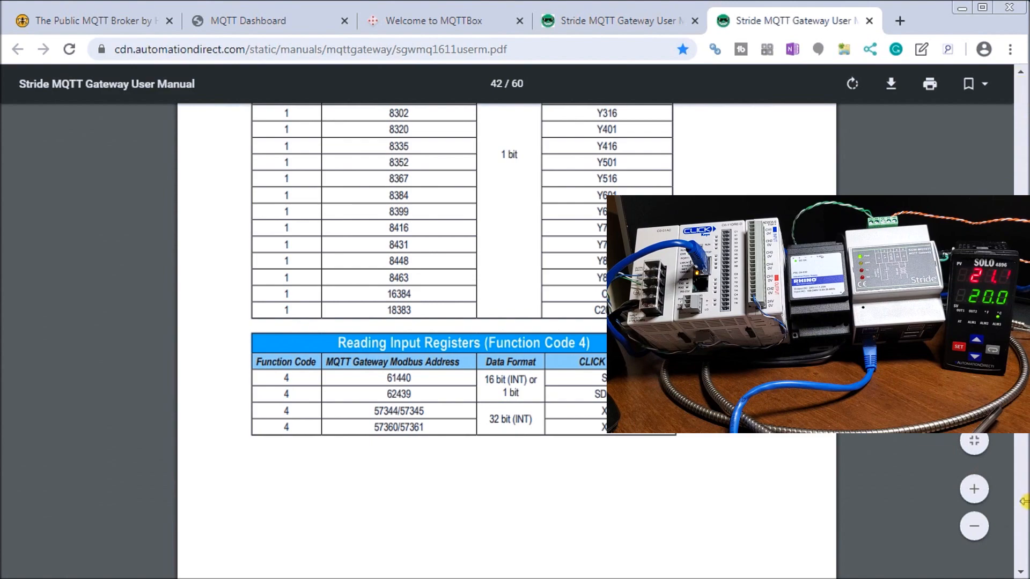
scroll(down, 3)
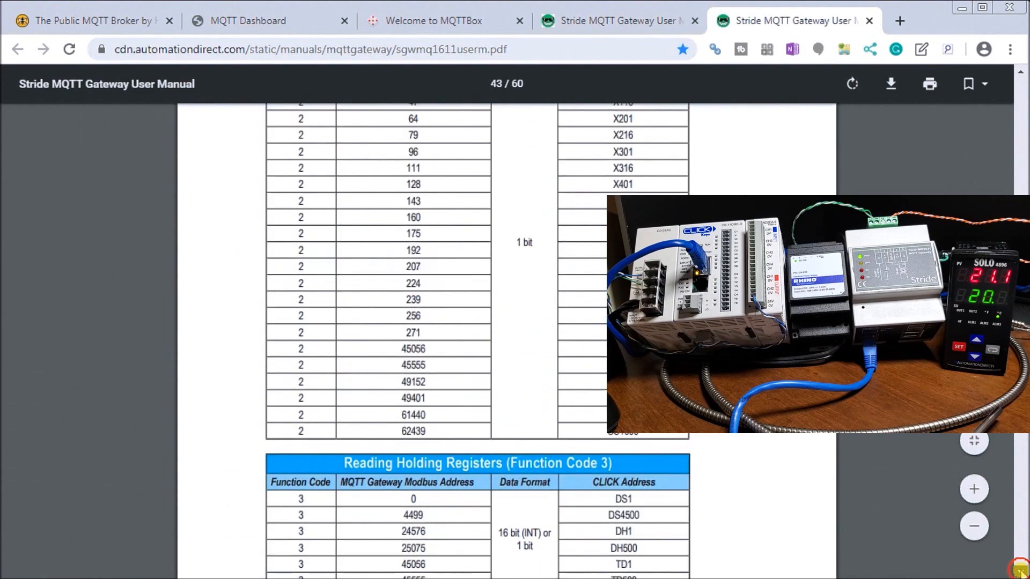
scroll(down, 3)
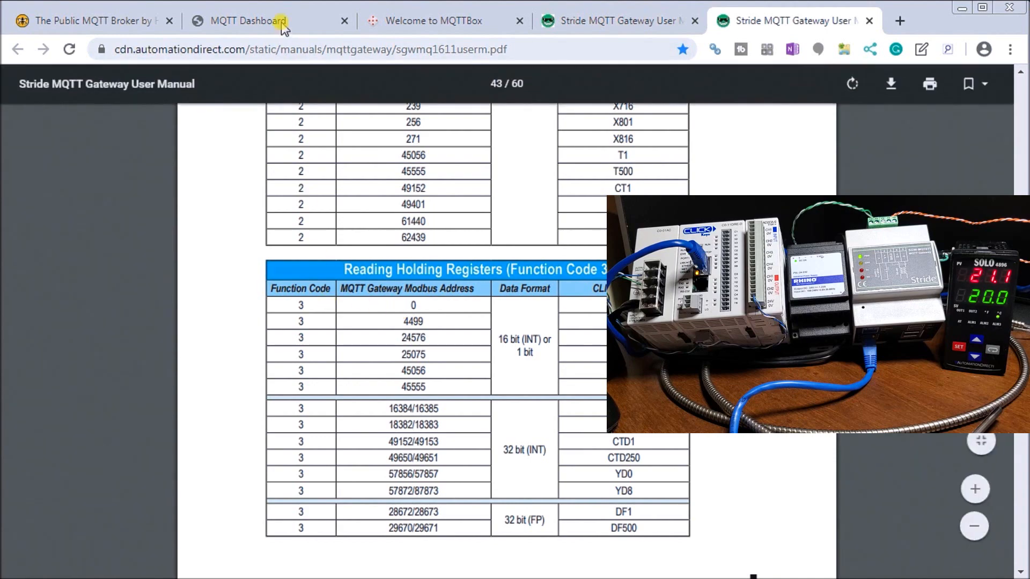
click(246, 21)
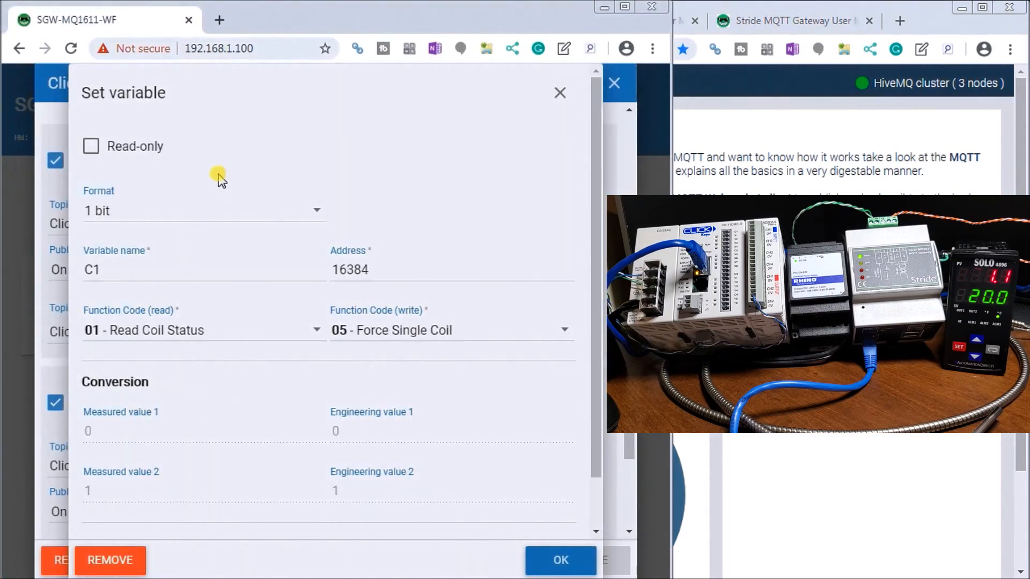
mouse_move(249, 330)
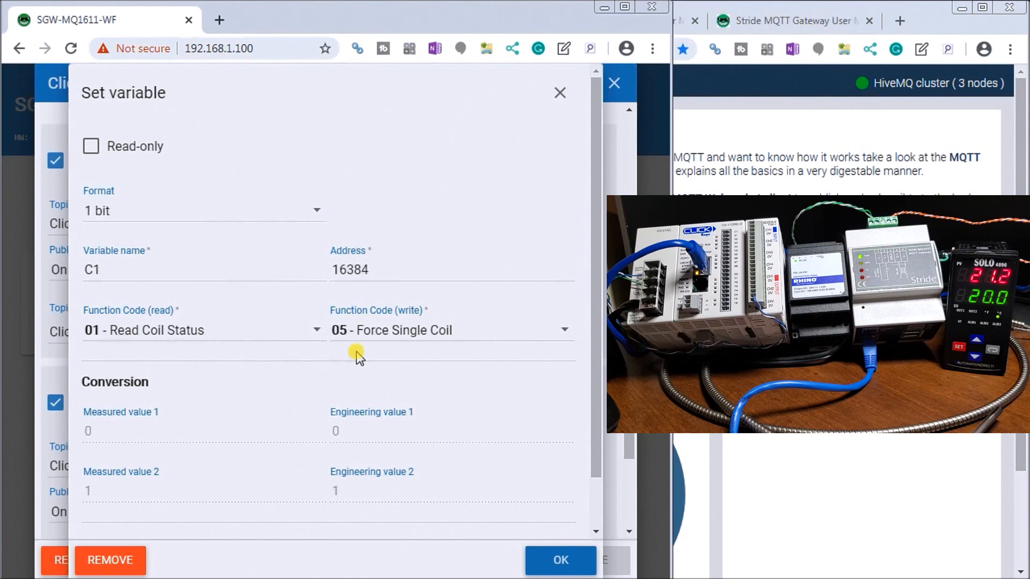
mouse_move(459, 358)
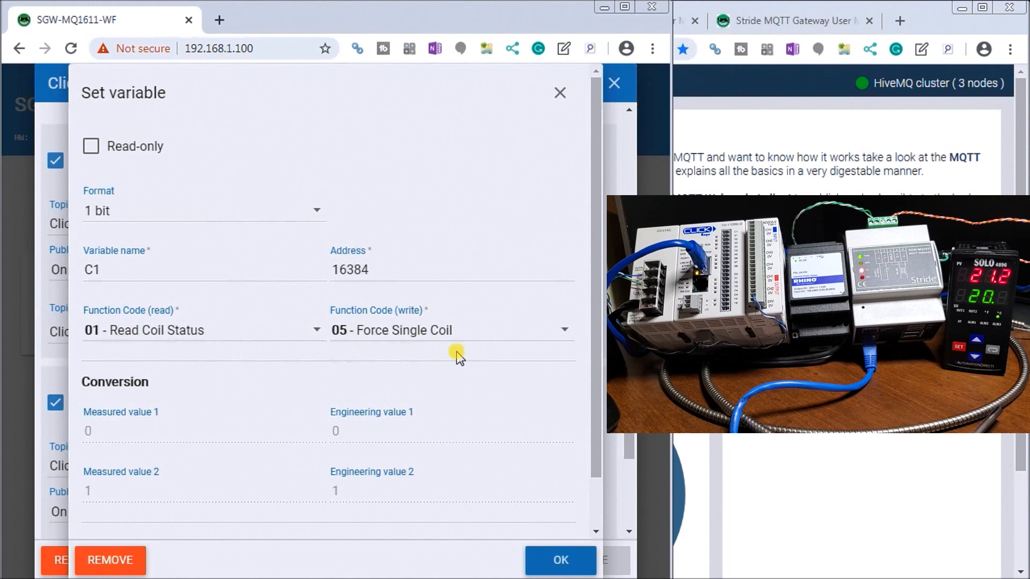
mouse_move(558, 92)
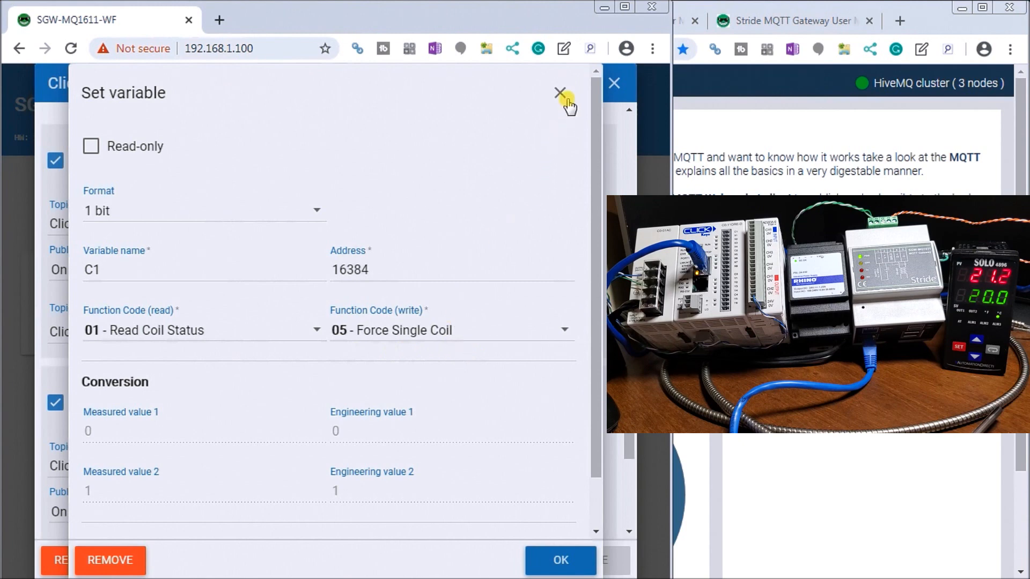
Step: Close C1's Set variable dialog to return to the Click variable list
click(559, 92)
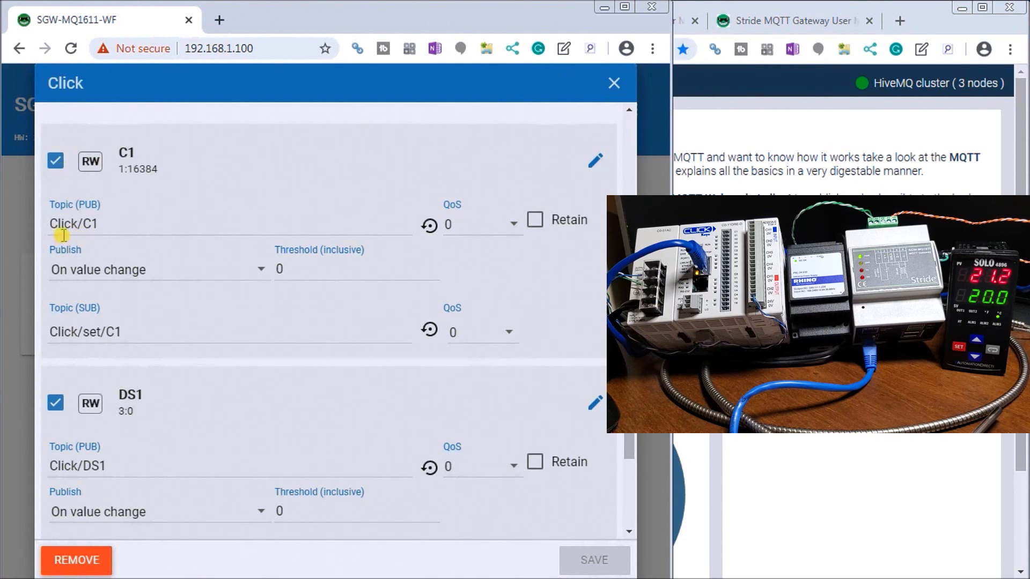
mouse_move(134, 252)
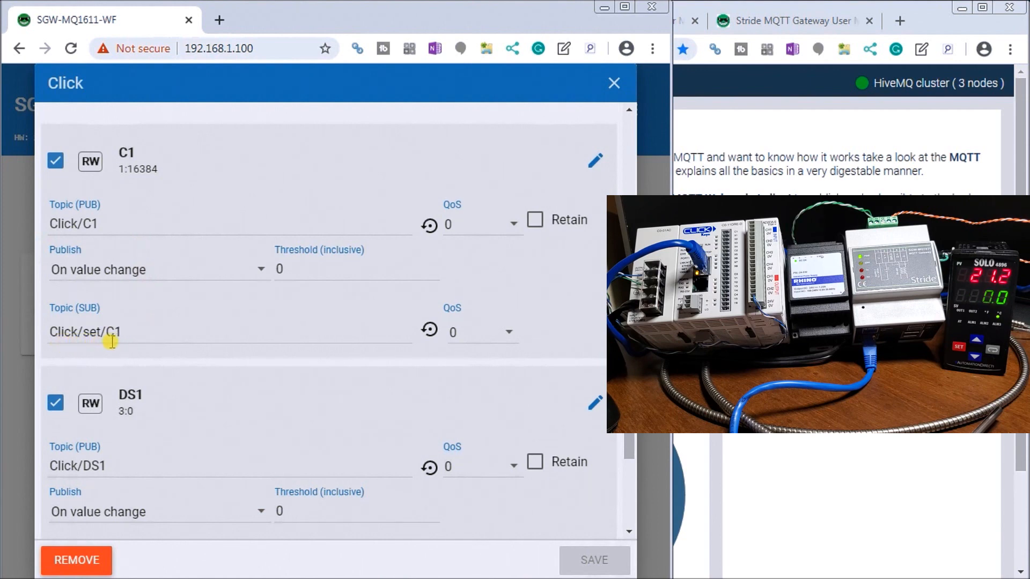
mouse_move(198, 325)
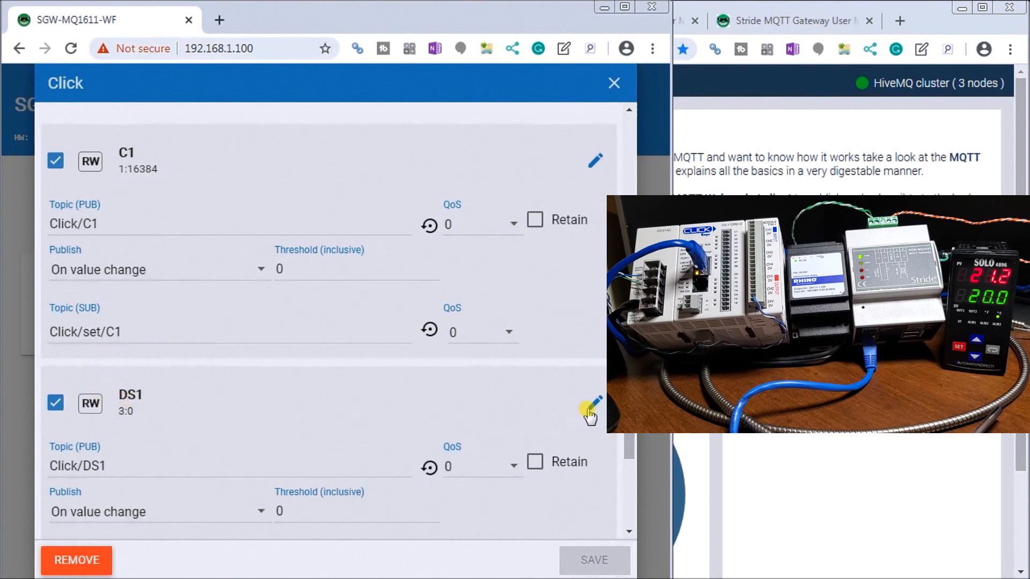
Step: Check DS1's settings (16-bit unsigned, address 0, codes 03/06), then close the Click device dialog
click(590, 402)
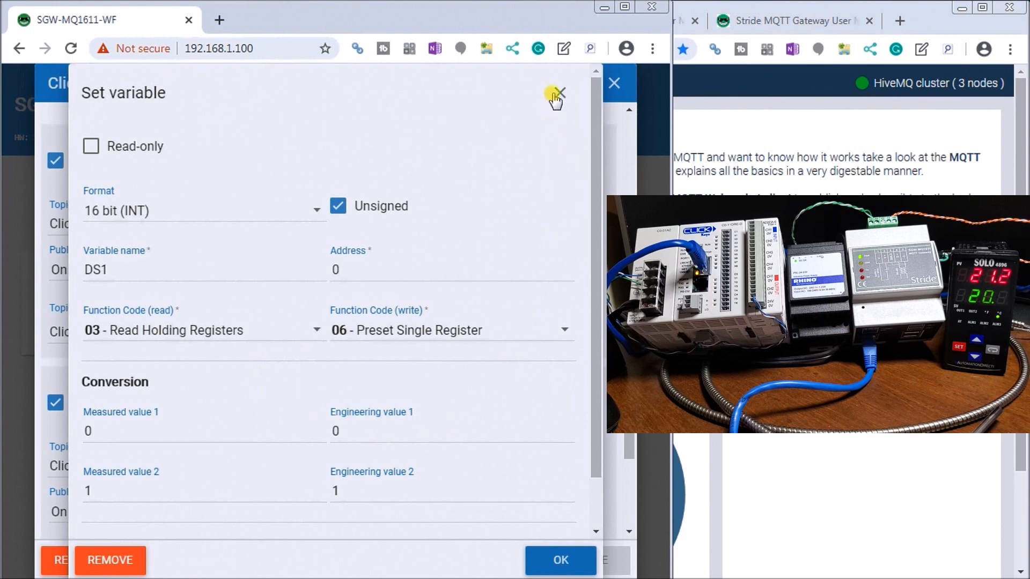
click(557, 92)
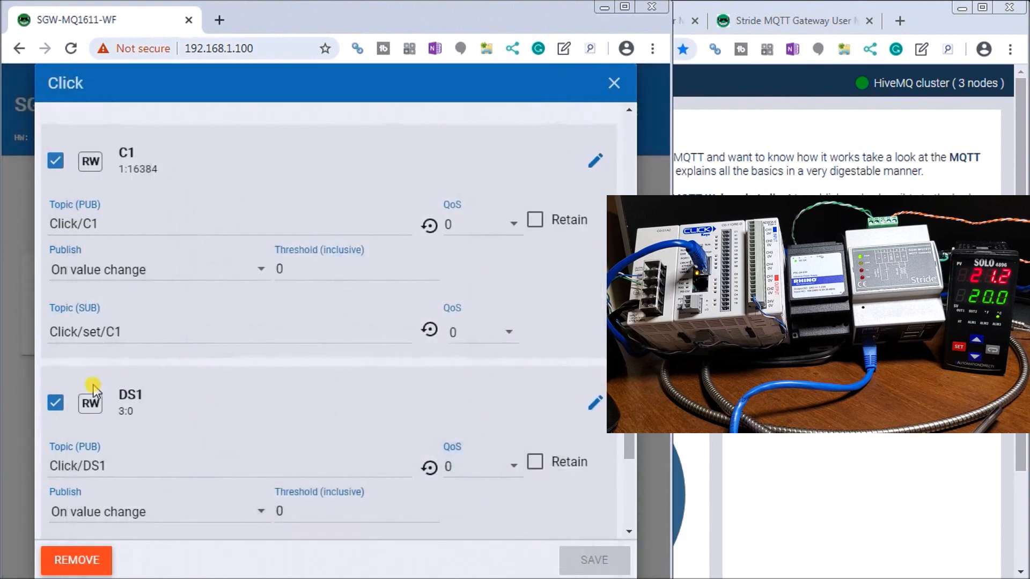
scroll(down, 3)
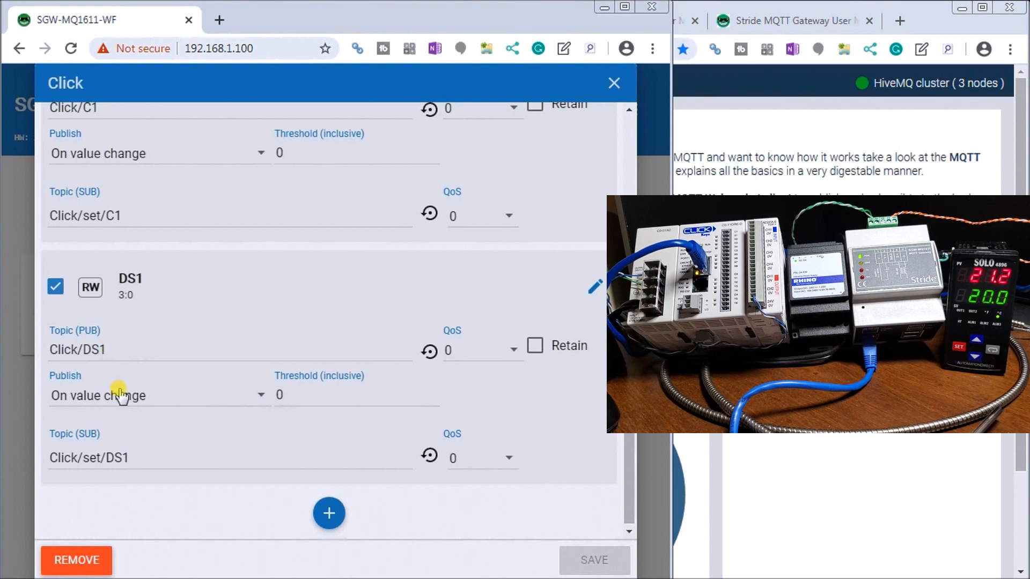
mouse_move(97, 448)
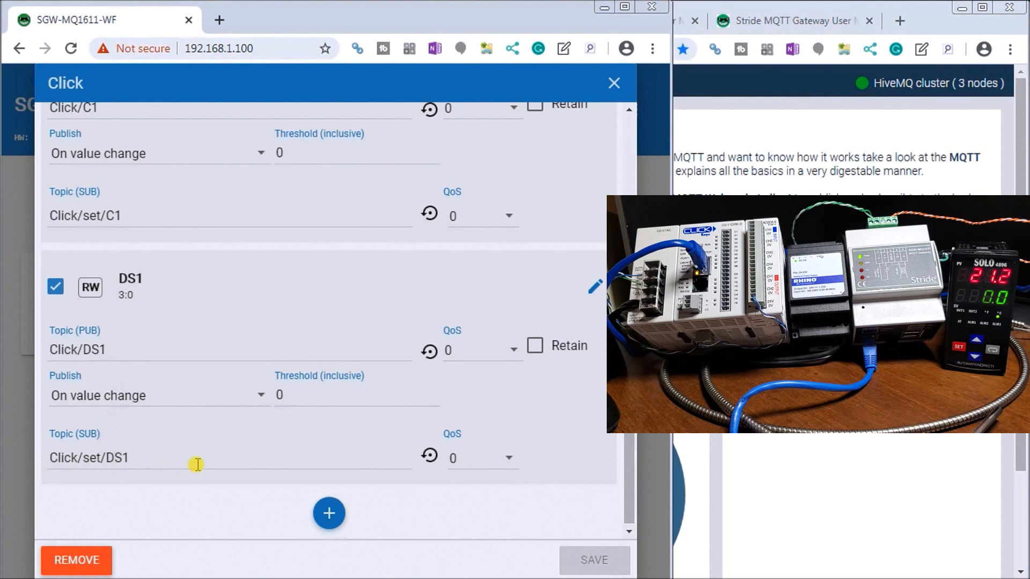
mouse_move(555, 173)
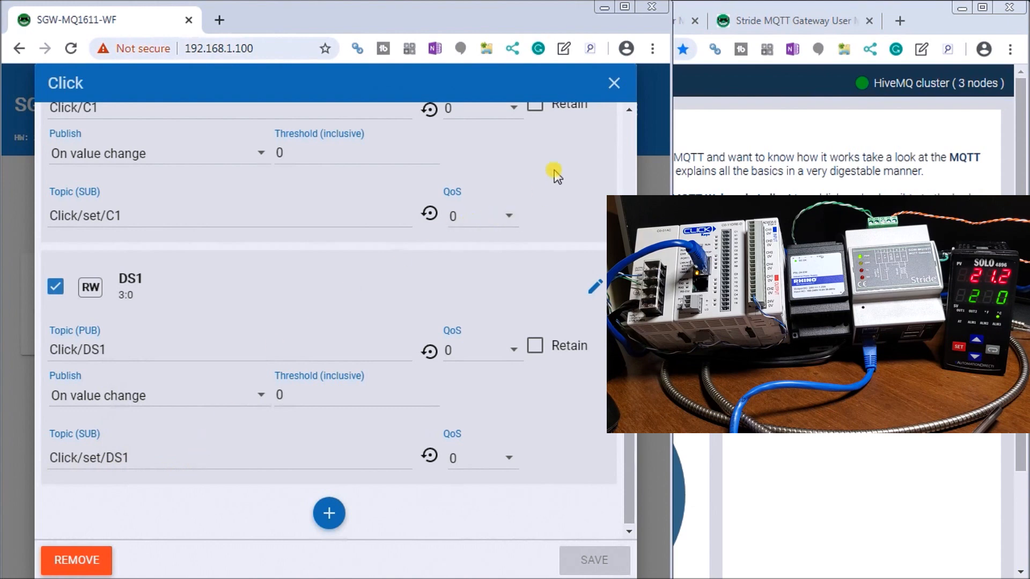
click(612, 83)
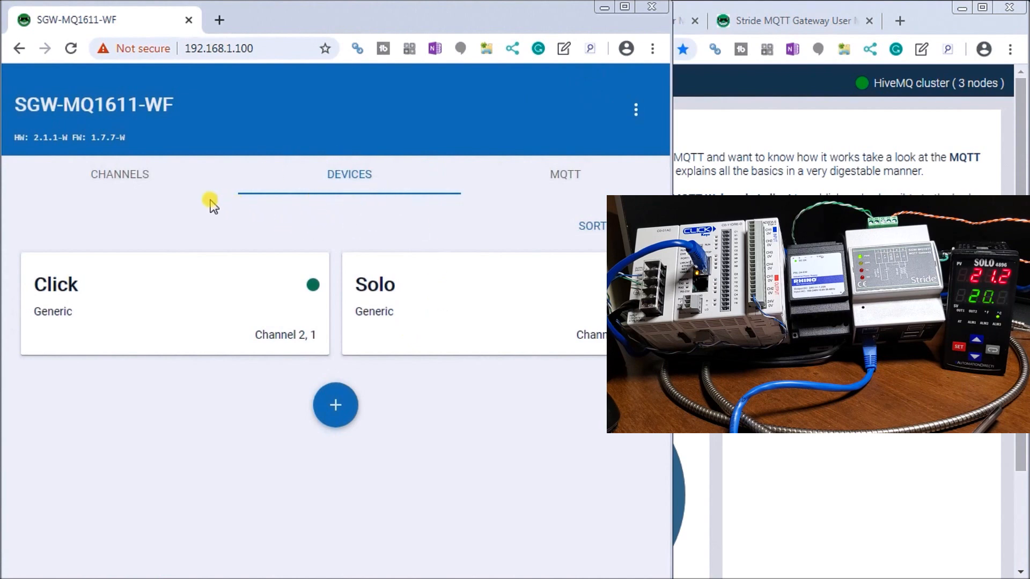
mouse_move(187, 371)
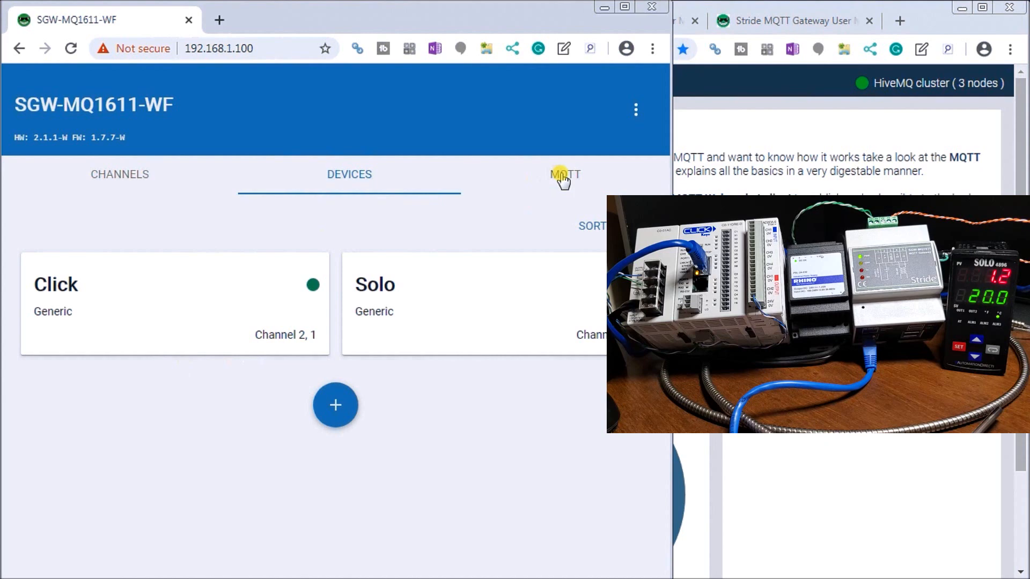
click(563, 174)
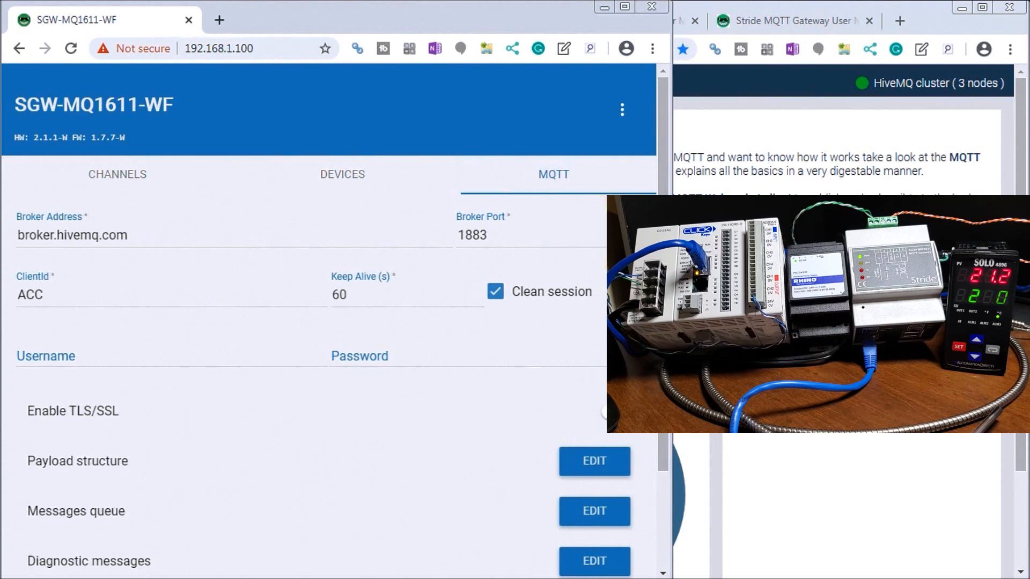
mouse_move(345, 182)
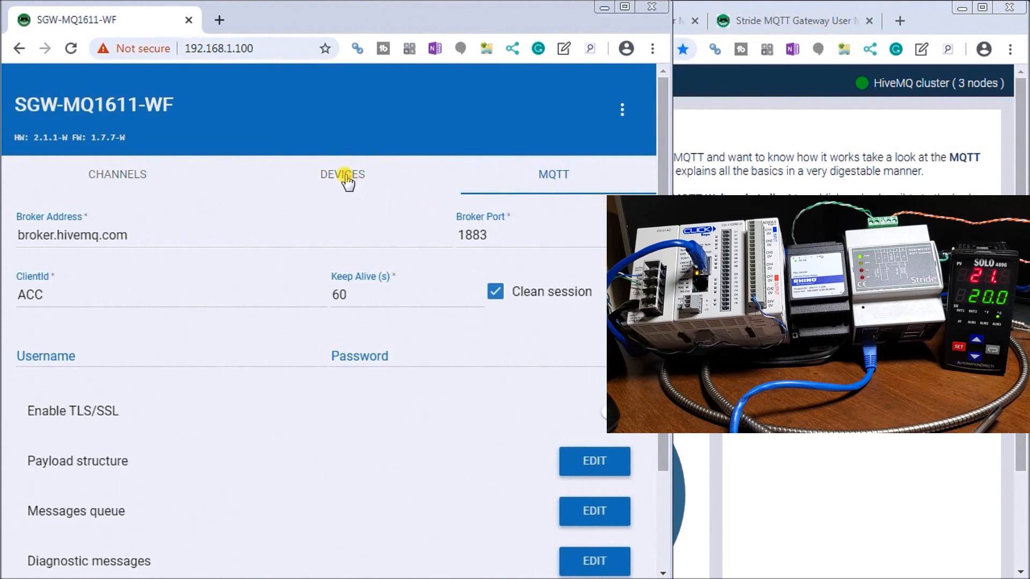
click(348, 174)
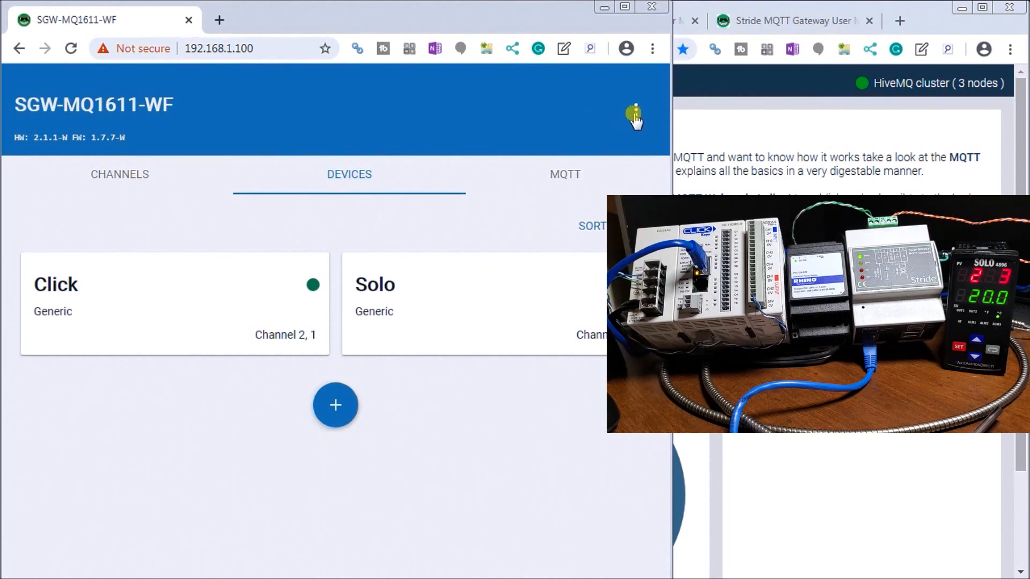
Step: Export the gateway configuration backup as an SGW-MQ1611-WF .json file
click(632, 115)
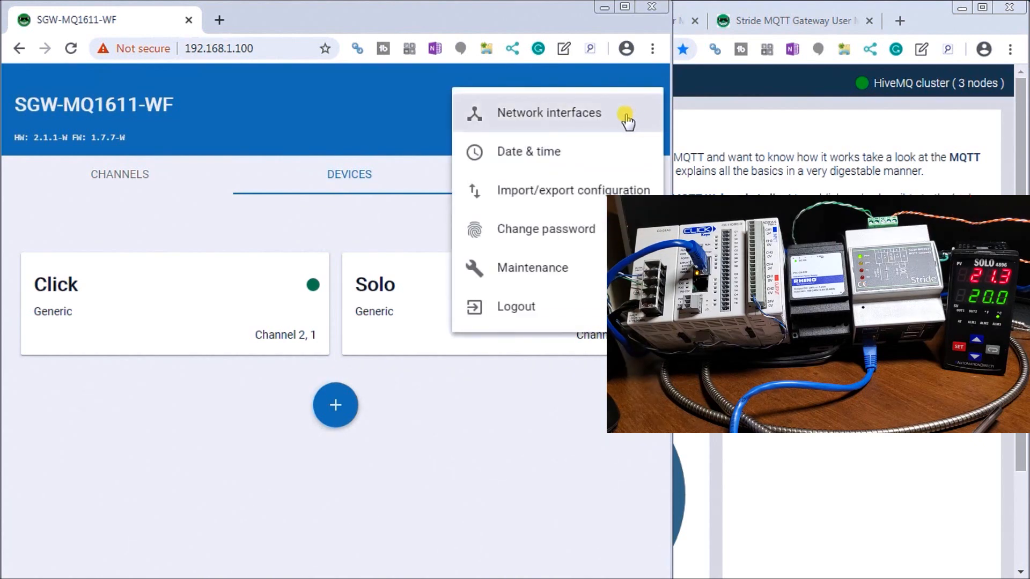
mouse_move(597, 135)
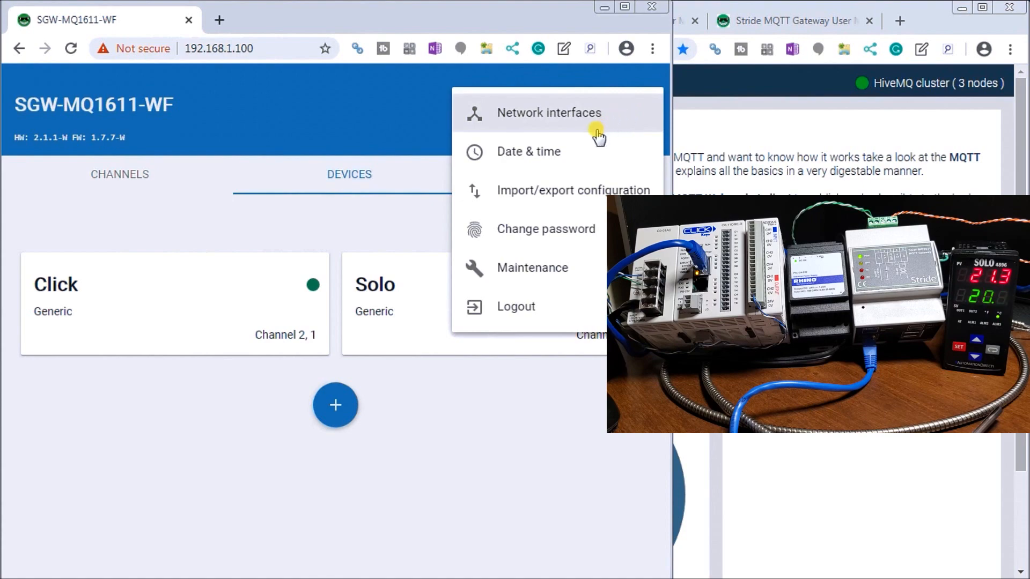
mouse_move(577, 194)
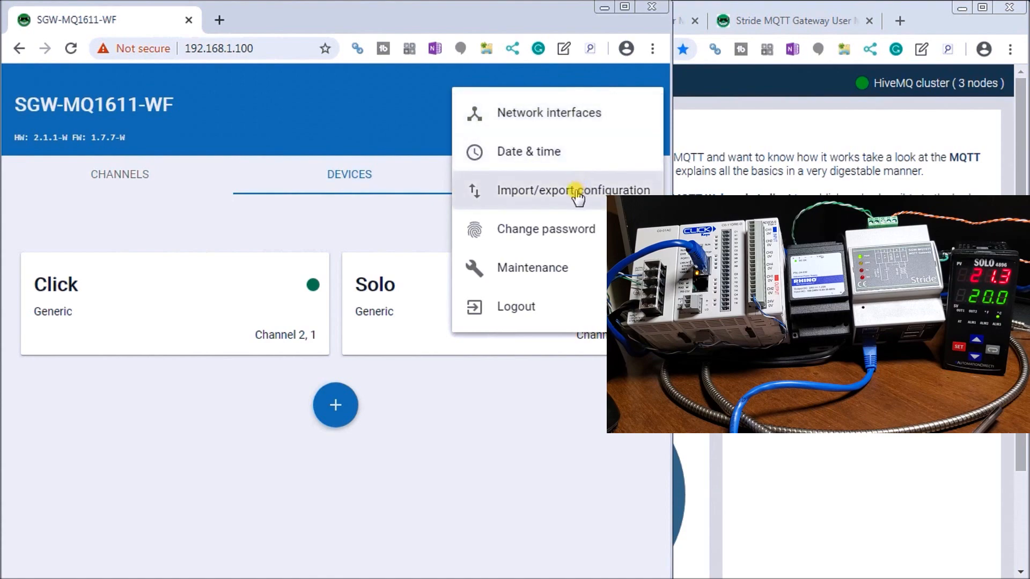
click(573, 190)
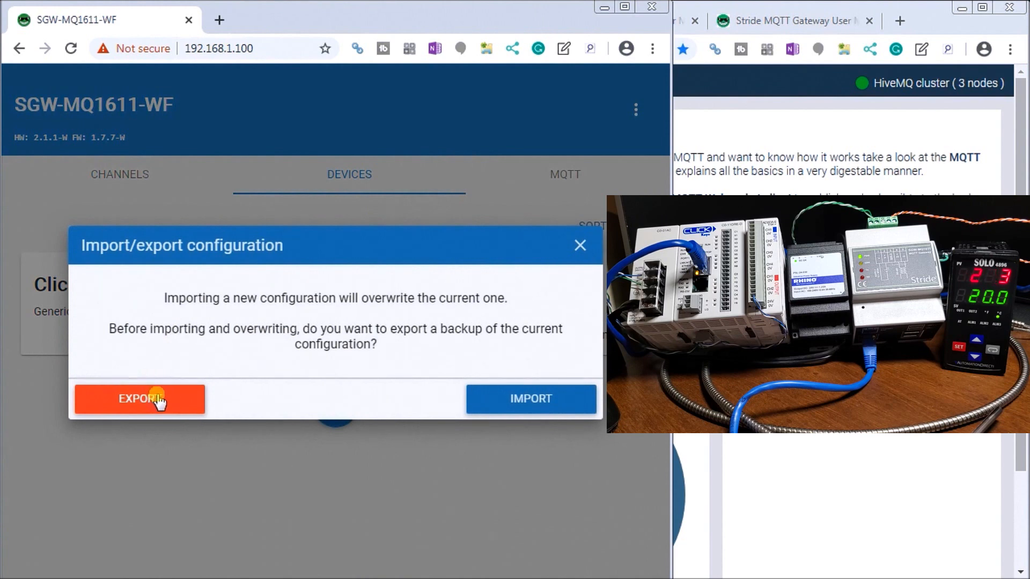
click(139, 399)
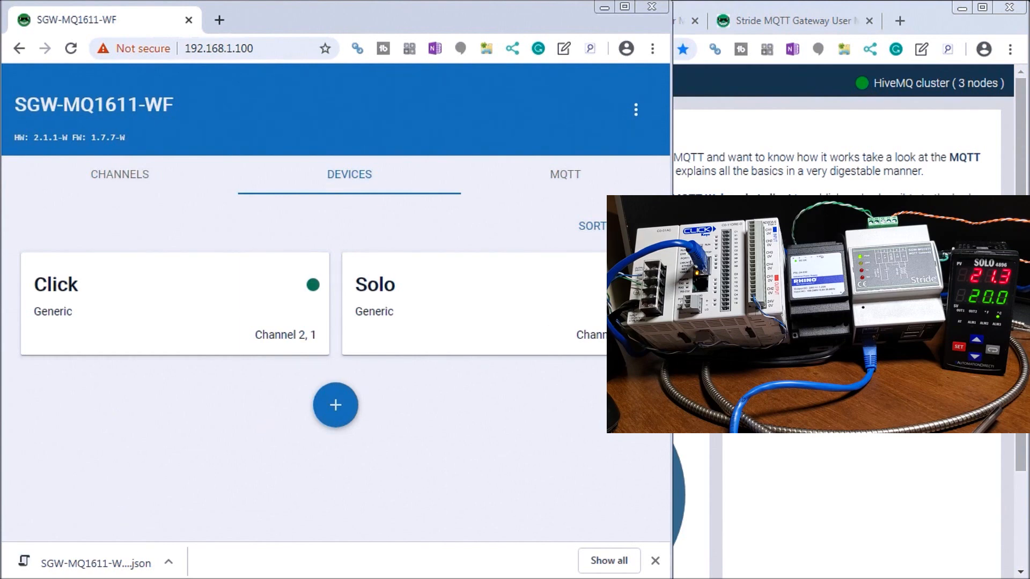
click(634, 110)
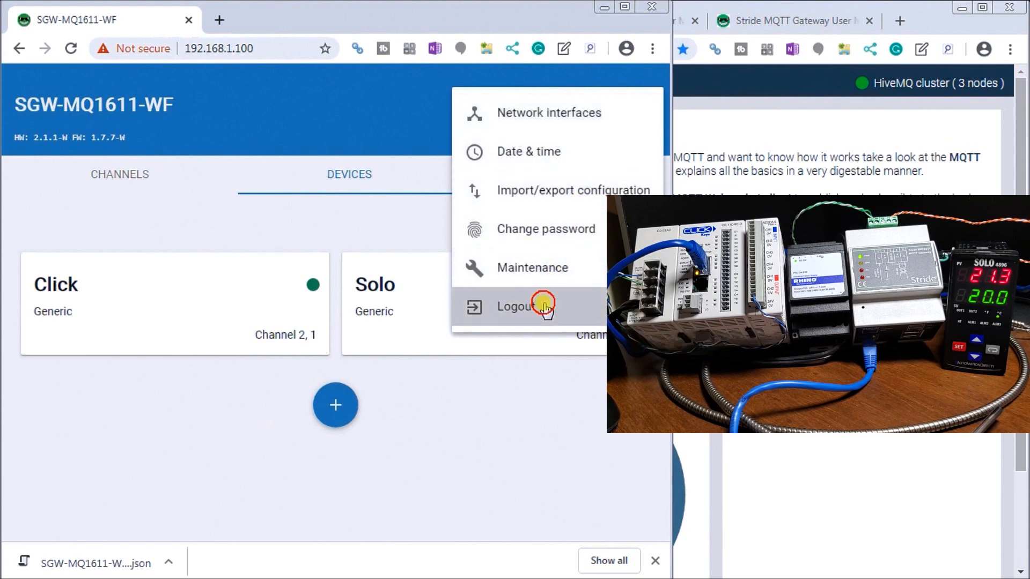
Step: Log out of the gateway, returning to the login page for user admin
click(518, 306)
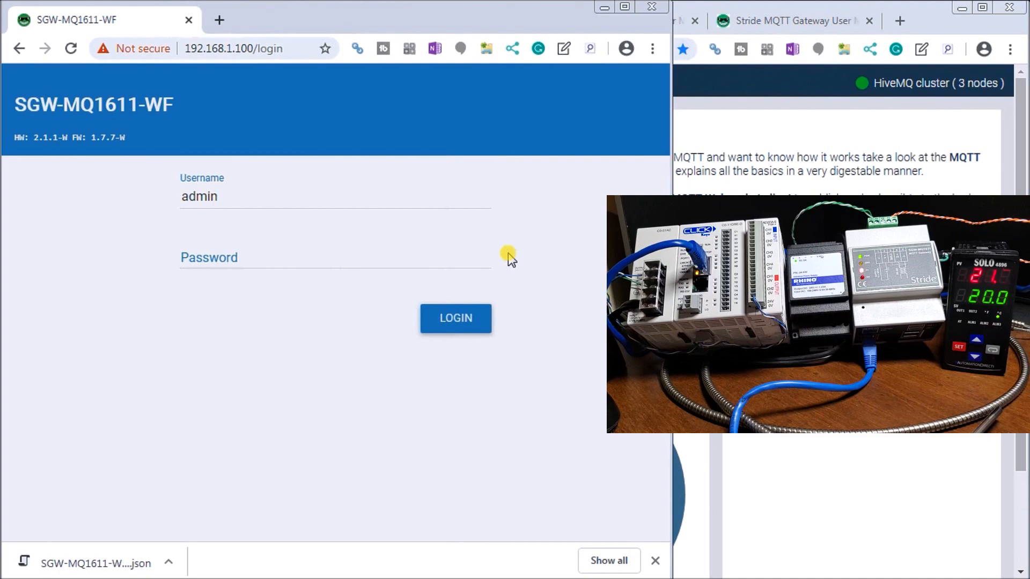
mouse_move(624, 69)
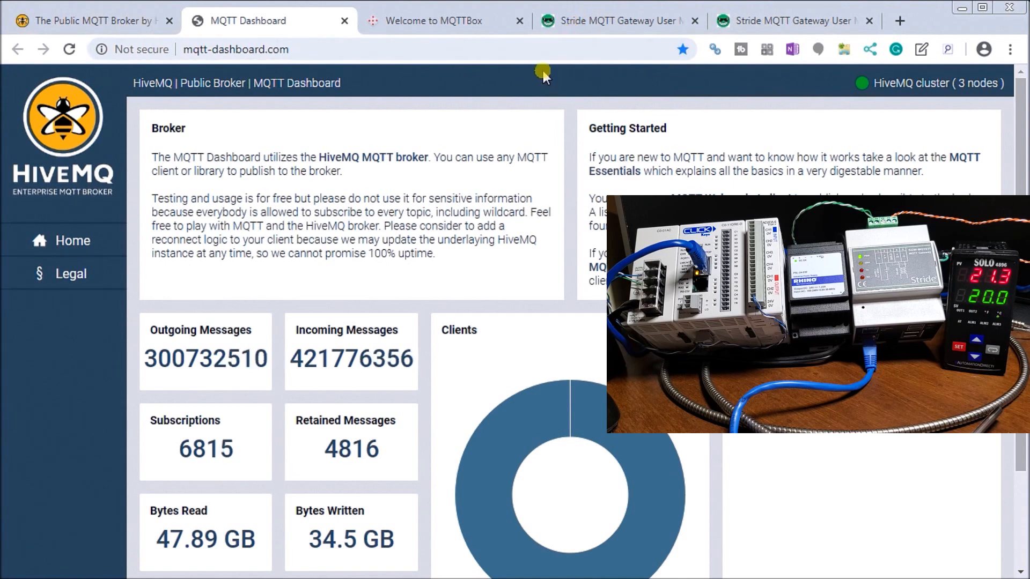
mouse_move(453, 80)
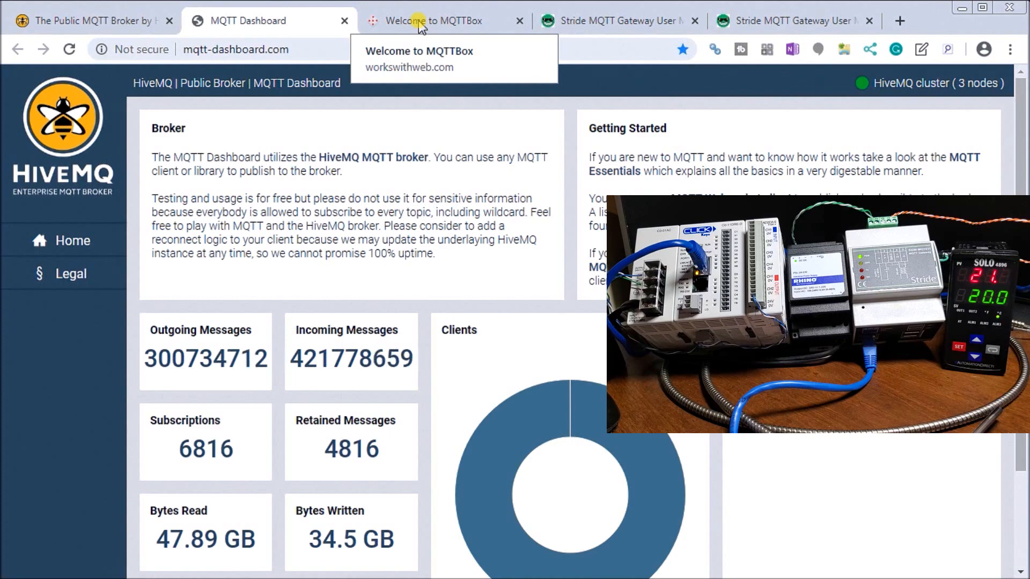
Step: Switch to the 'Welcome to MQTTBox' browser tab
click(439, 20)
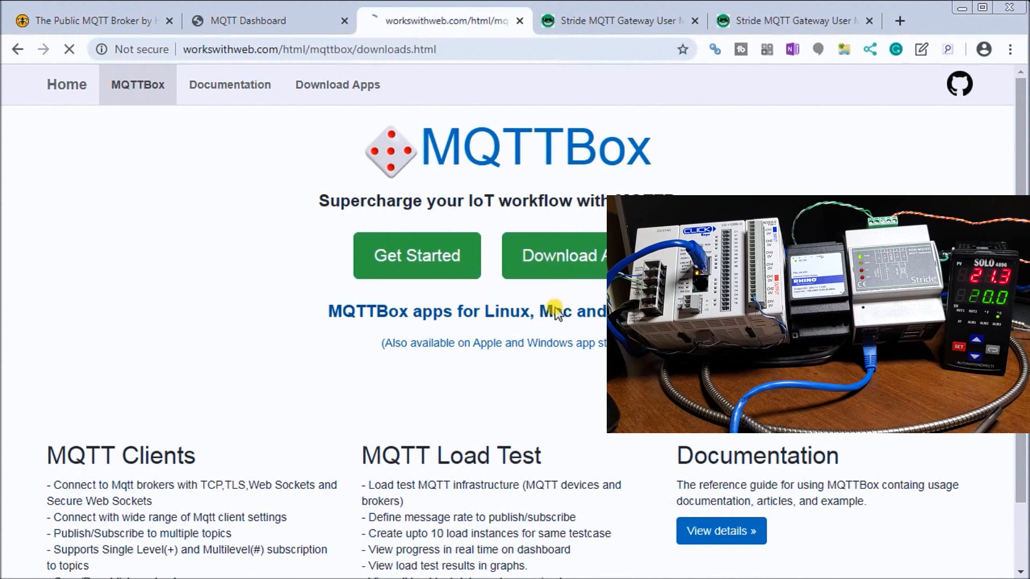
Step: Show the MQTTBox Windows installation instructions from Download Apps
click(337, 85)
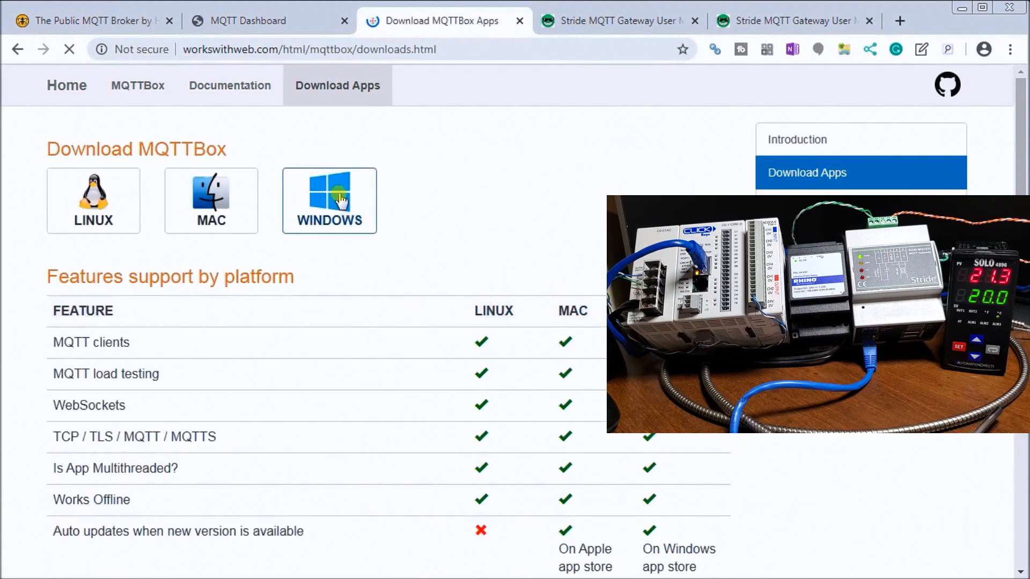
click(328, 200)
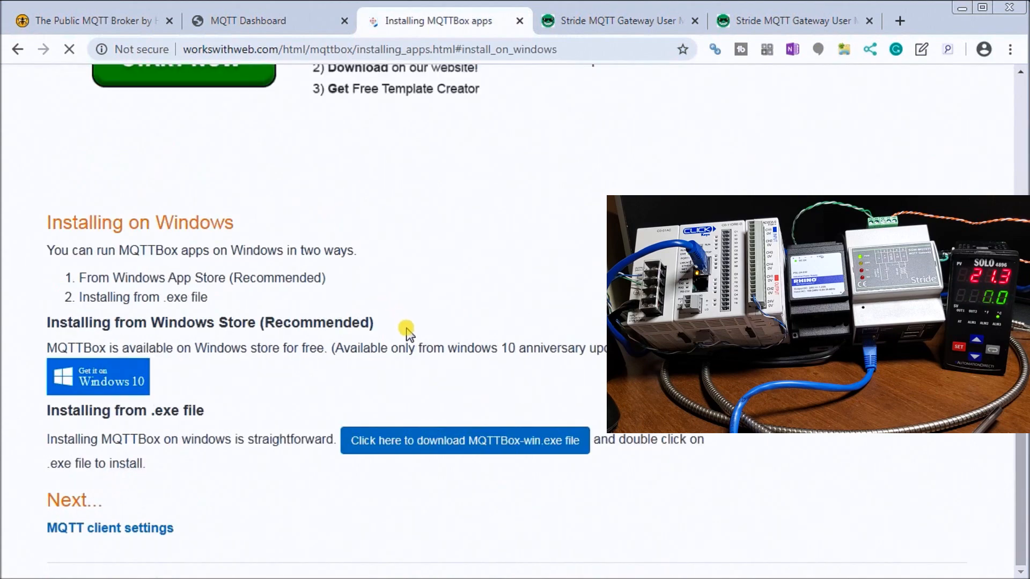
mouse_move(278, 406)
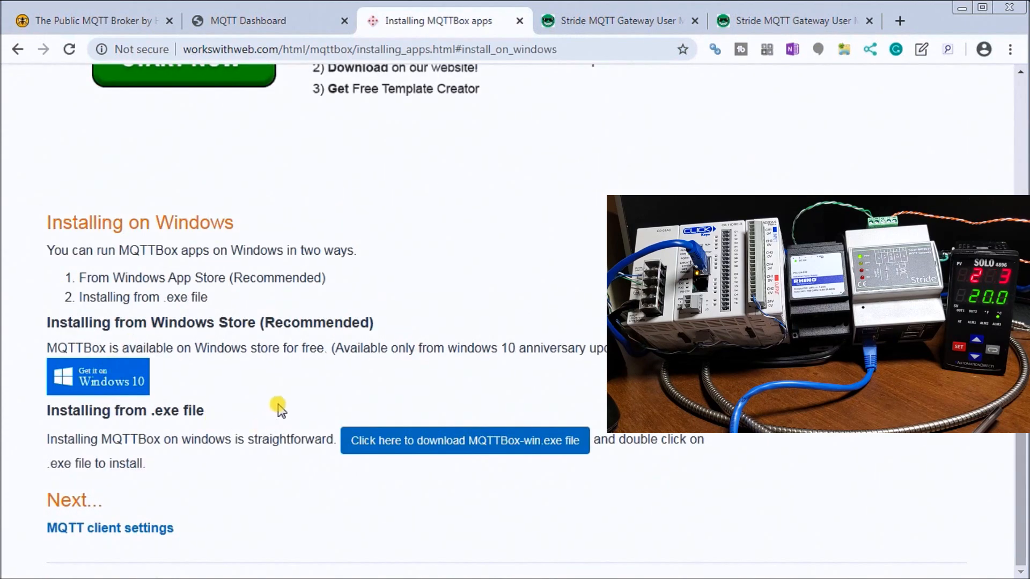
mouse_move(322, 477)
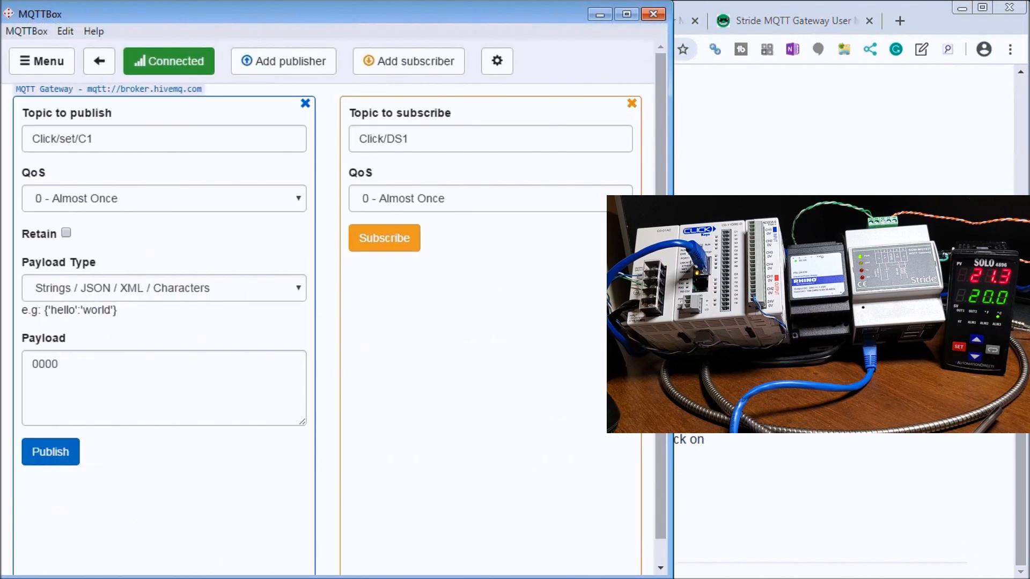
Step: Open the MQTT Gateway client and subscribe it to topic Click/DS1
click(99, 60)
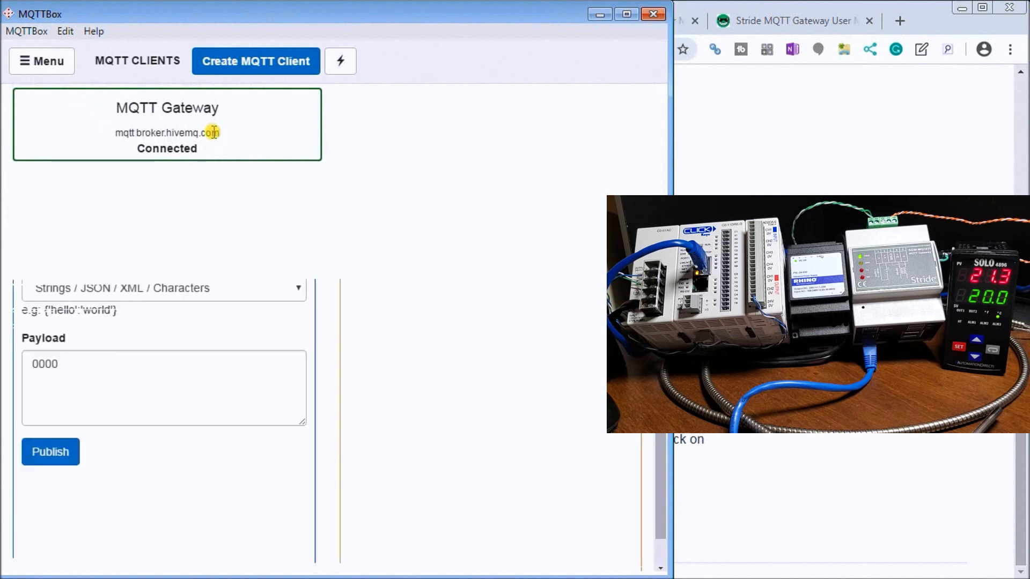
click(166, 124)
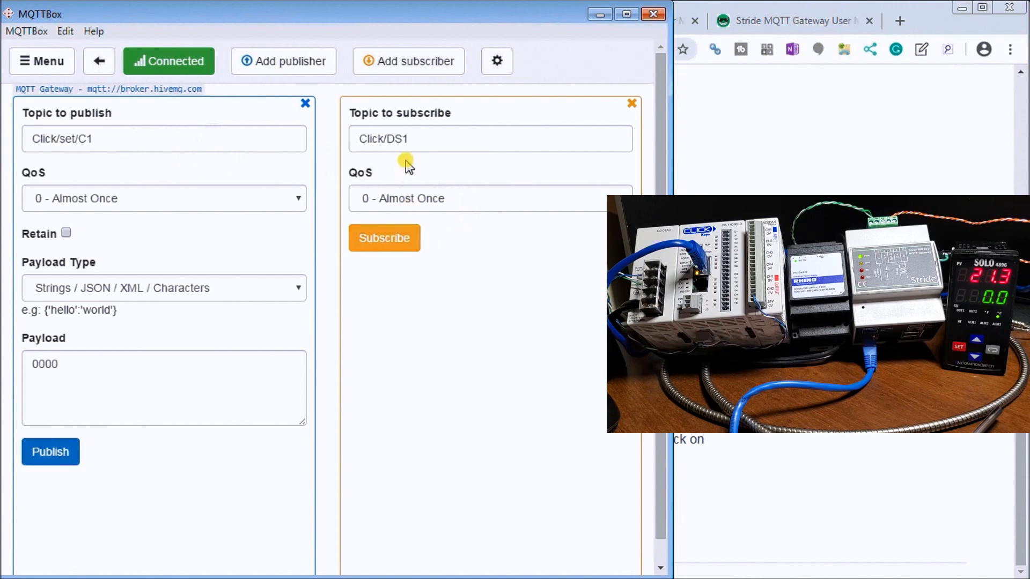
click(384, 237)
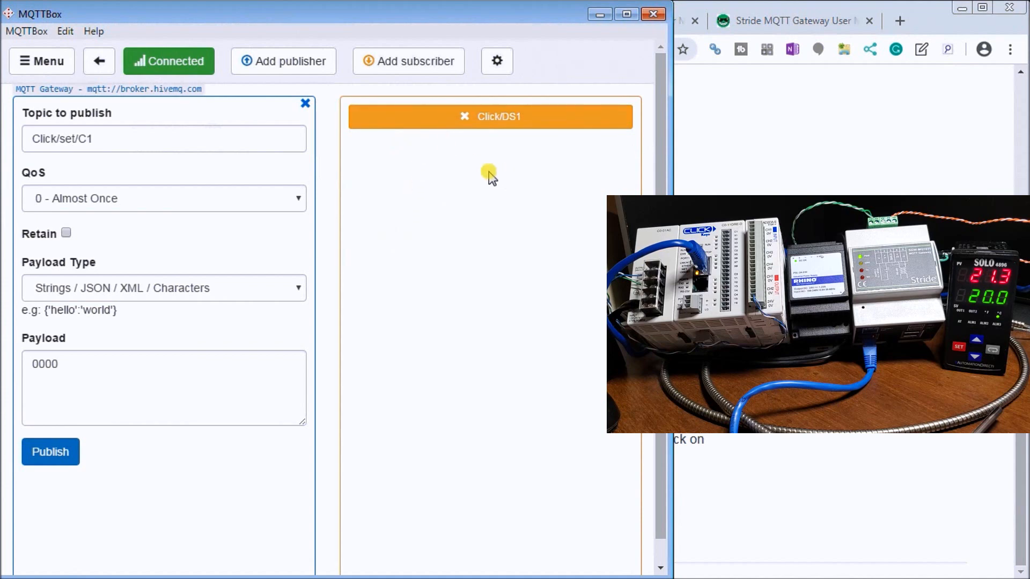
mouse_move(117, 161)
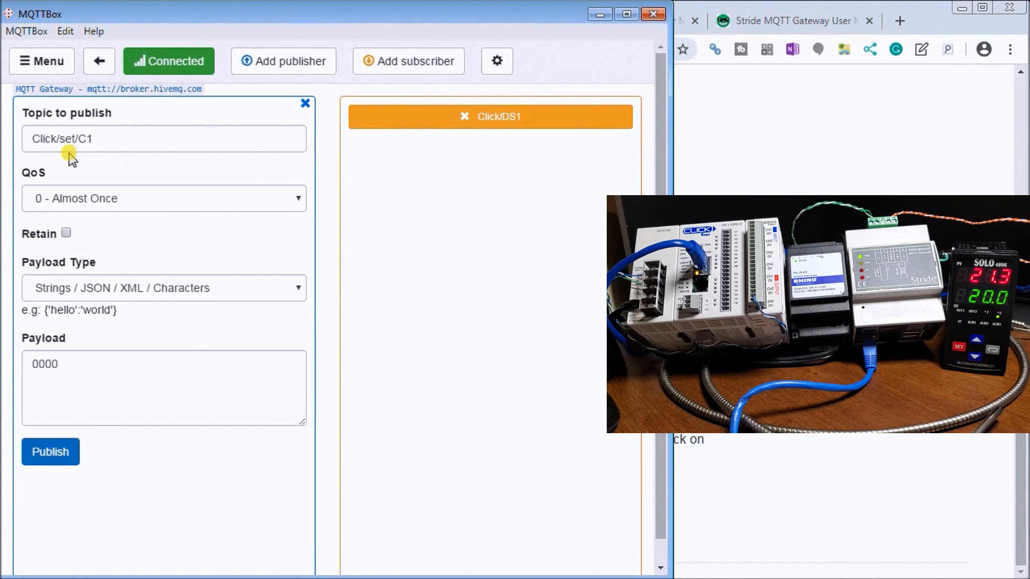
mouse_move(82, 160)
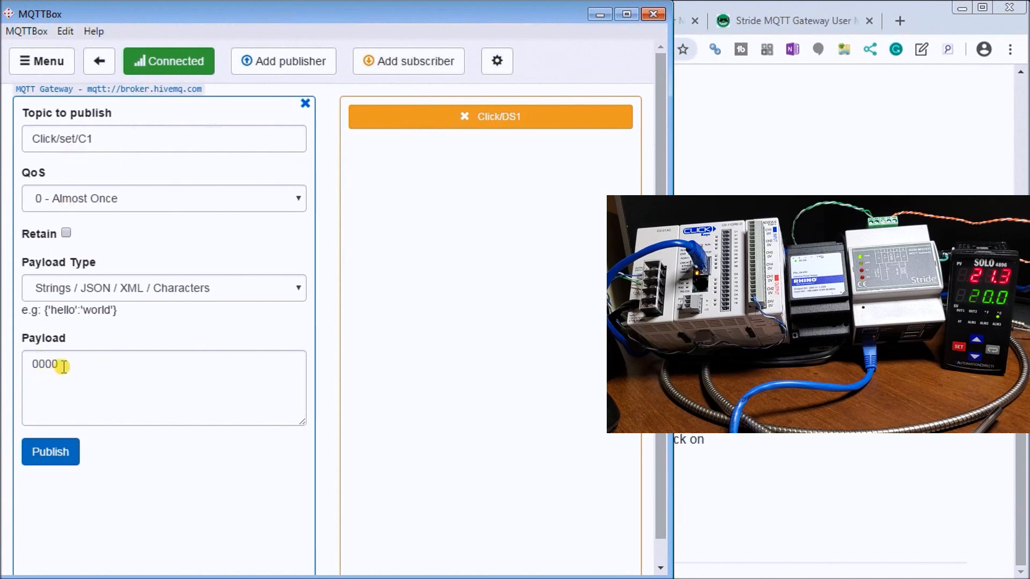
Step: Edit the publish payload's last digit so it reads 0001
key(Backspace)
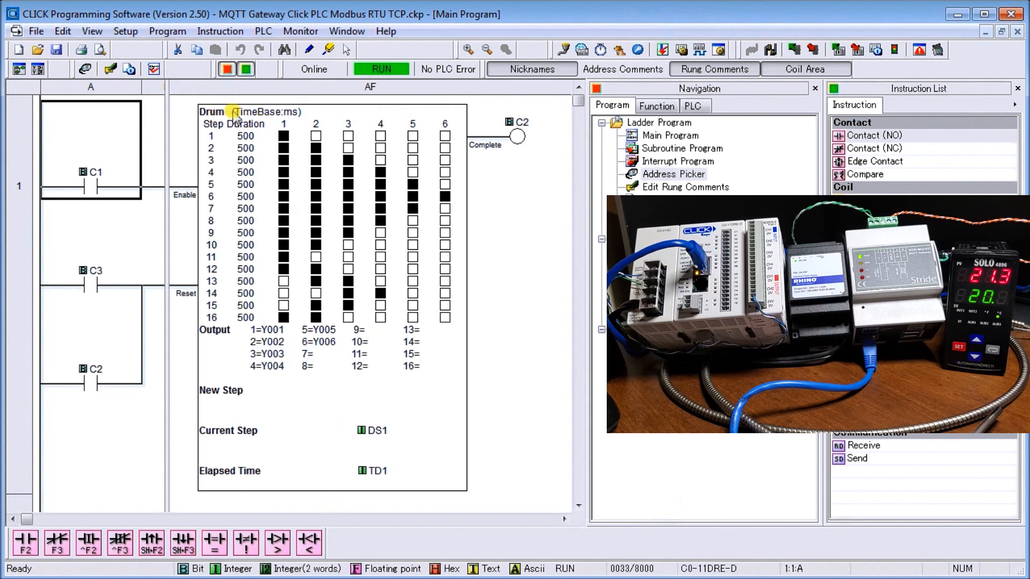
mouse_move(407, 184)
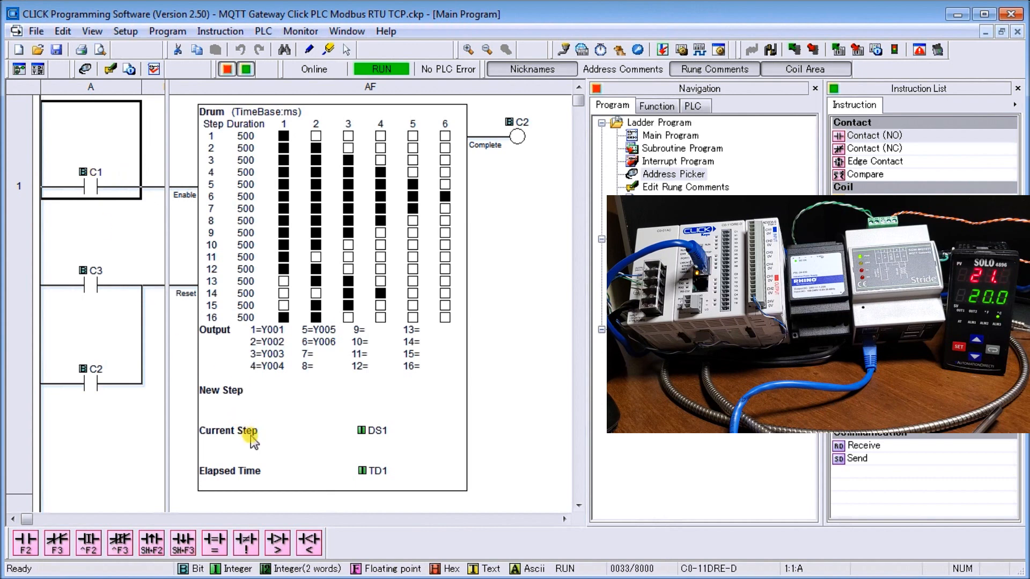
mouse_move(401, 453)
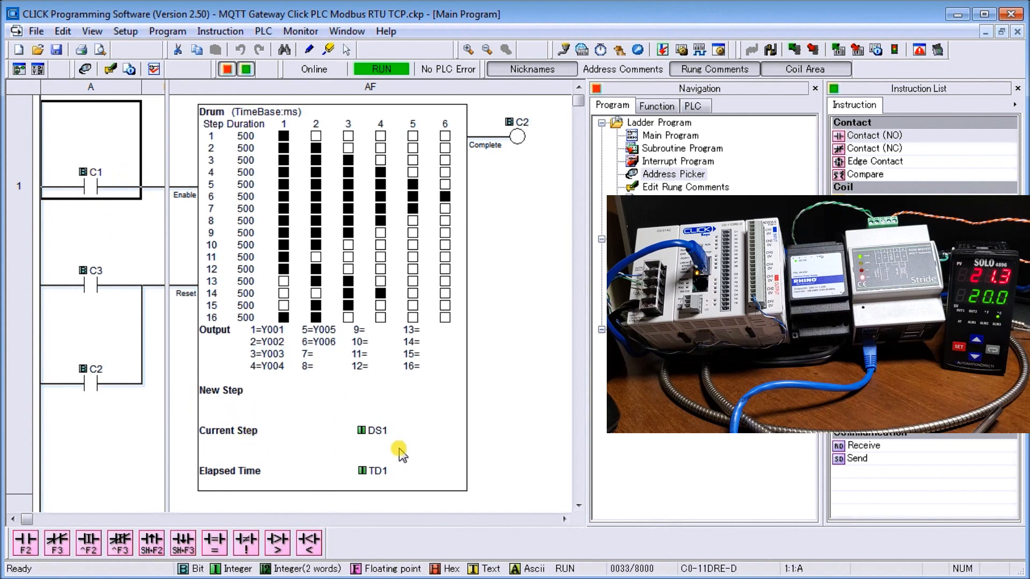
mouse_move(403, 442)
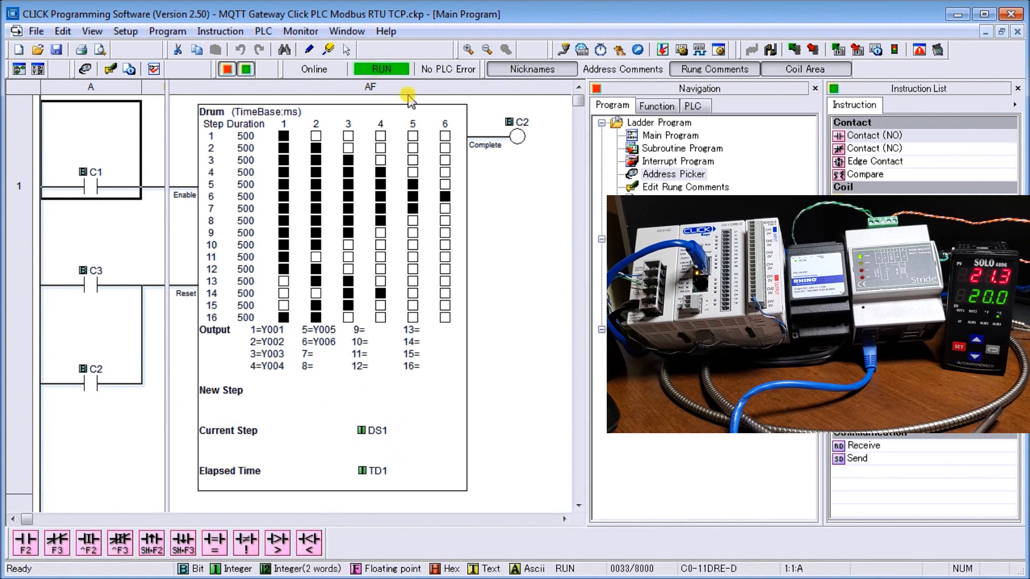
mouse_move(317, 448)
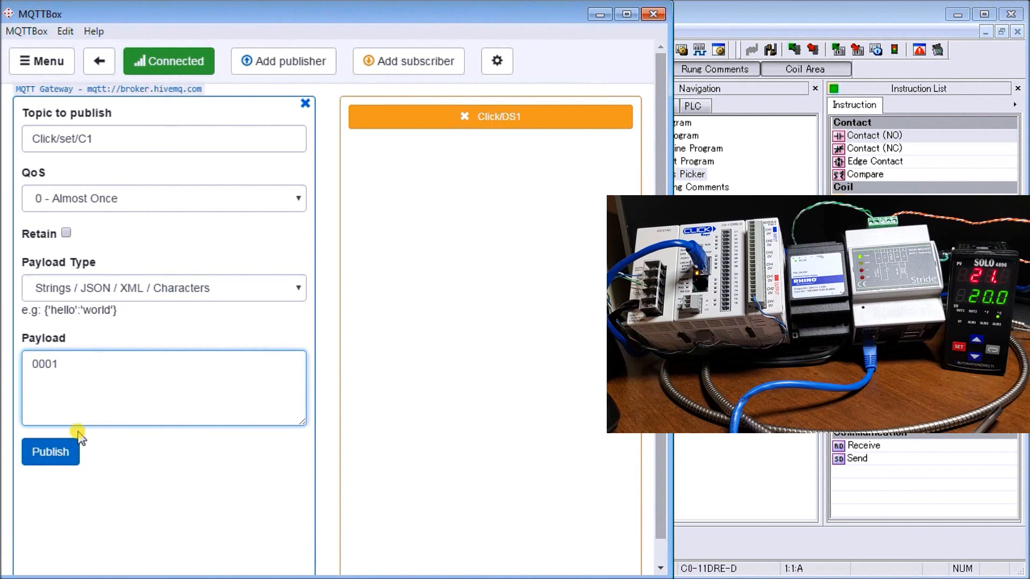
Step: Publish 0001 to Click/set/C1 to start the drum, then publish 0000
click(50, 452)
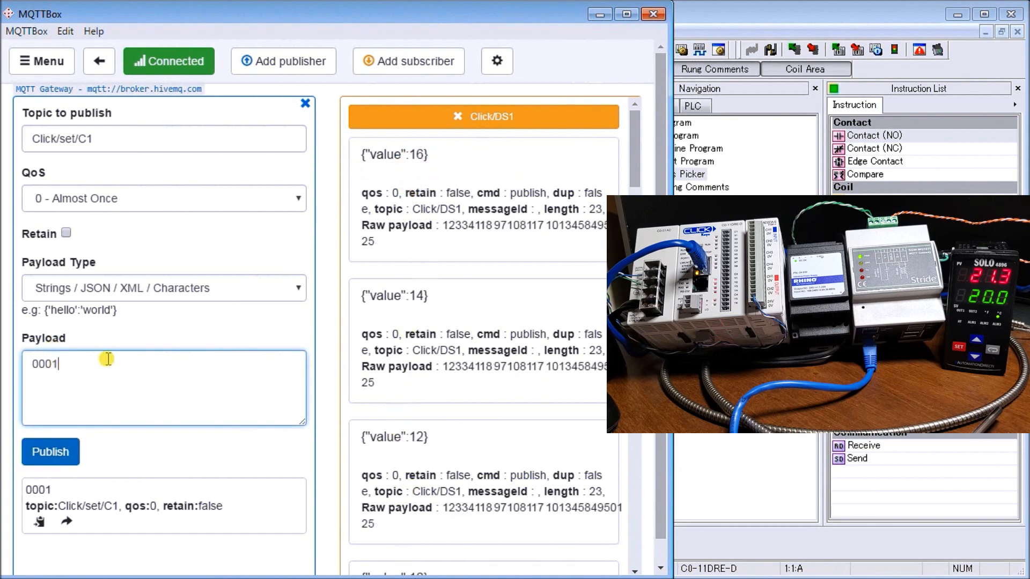
text(0000)
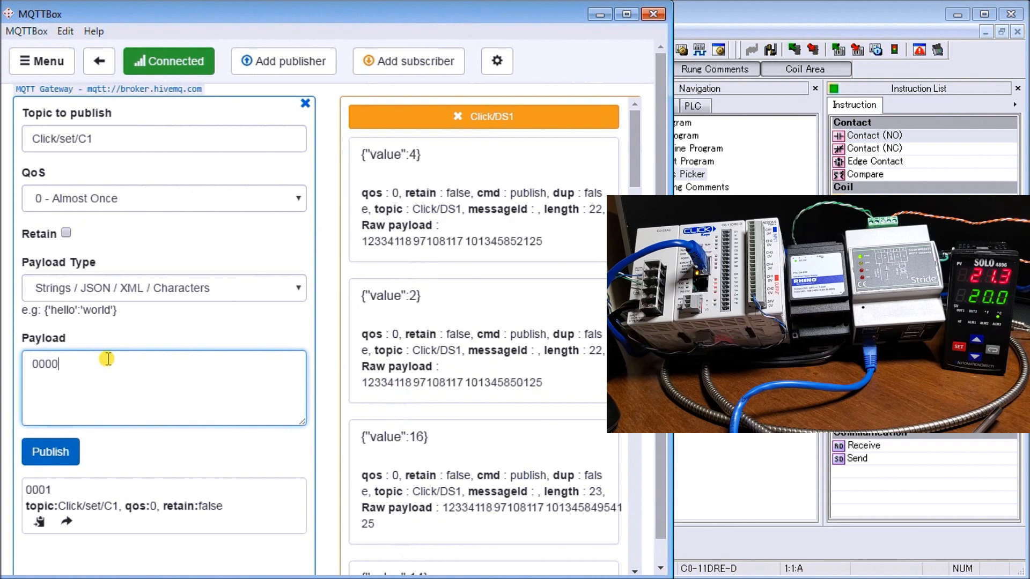
click(50, 451)
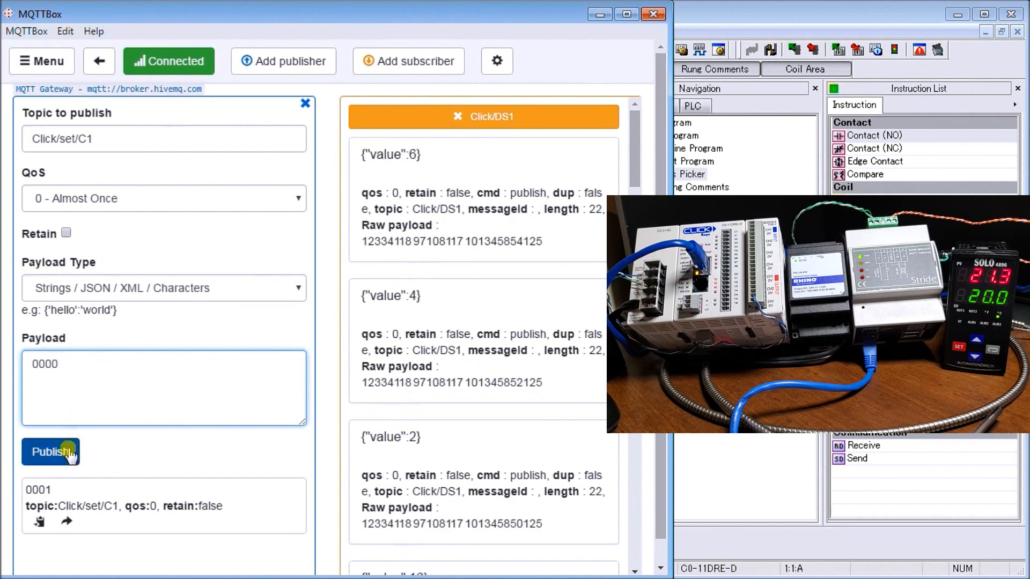
click(50, 451)
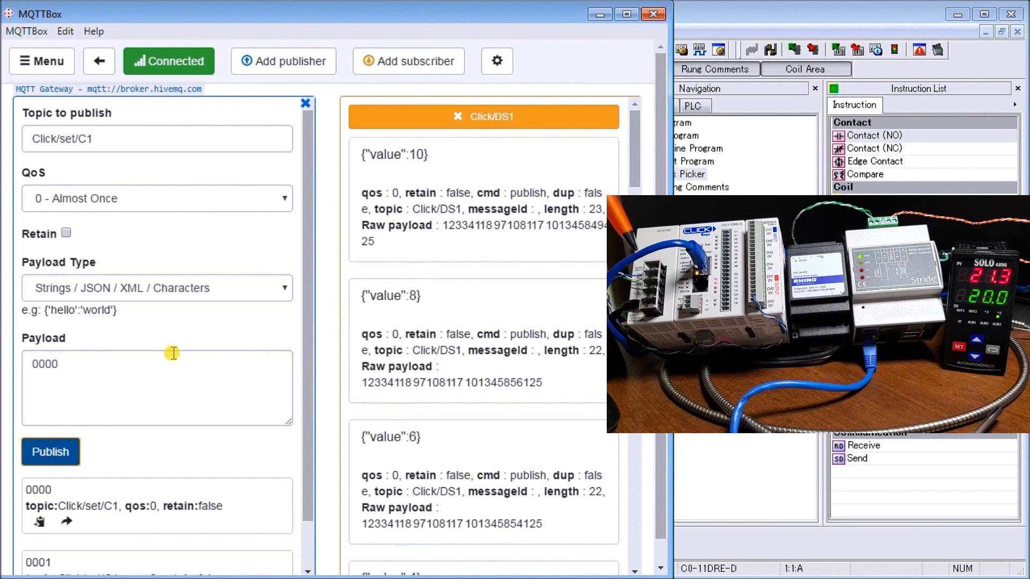
mouse_move(209, 268)
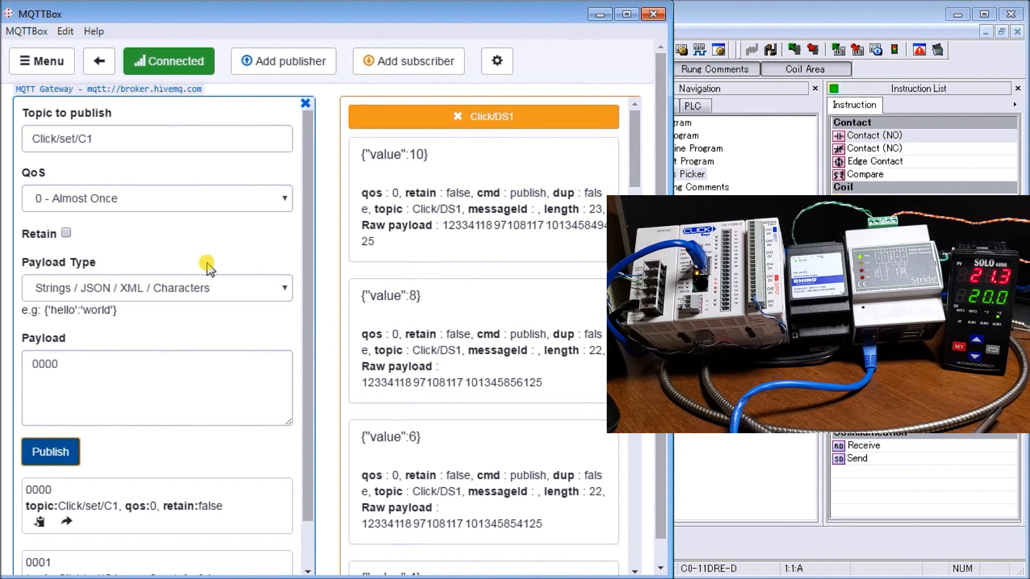